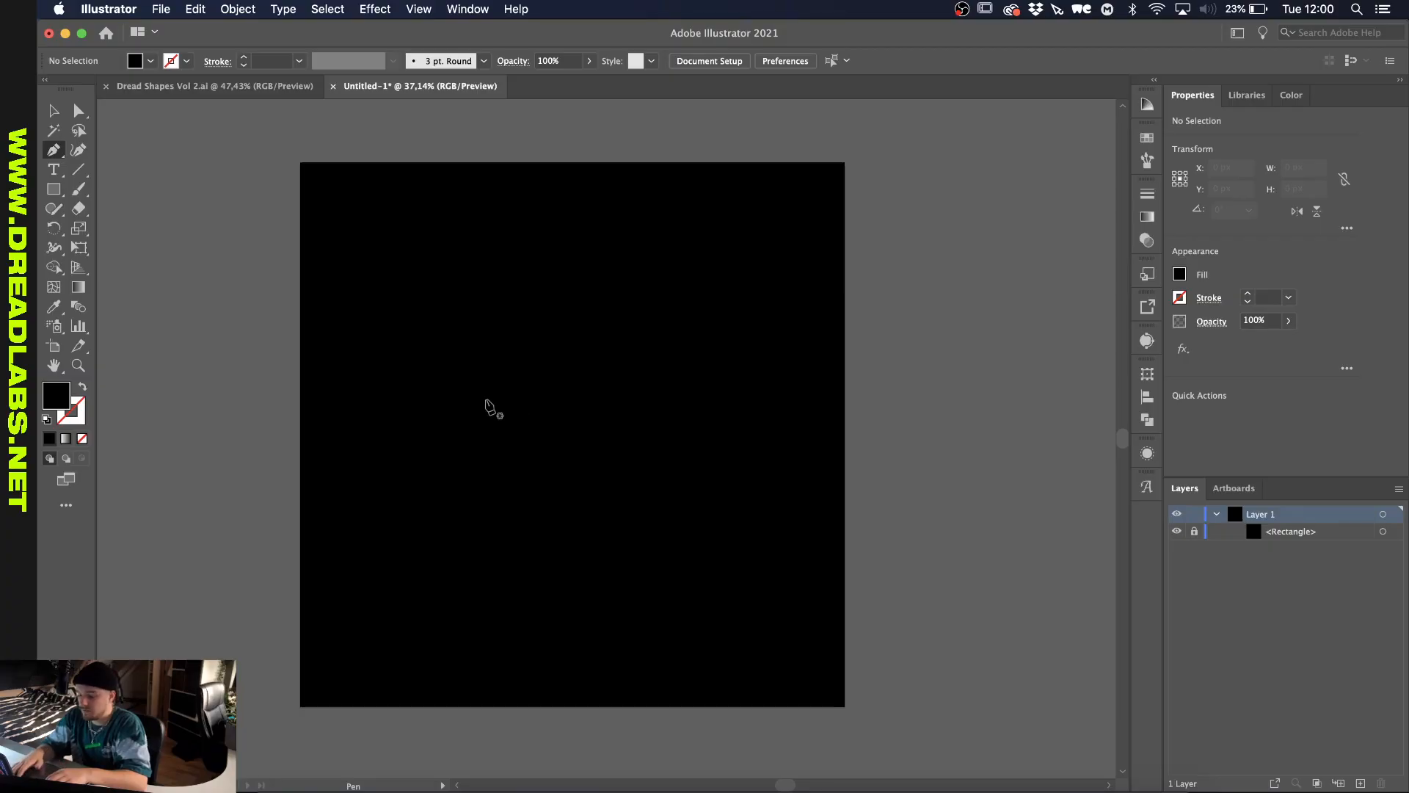
Draw a small white circle at the page centre and resize the artboard to 3000 px.
click(1295, 95)
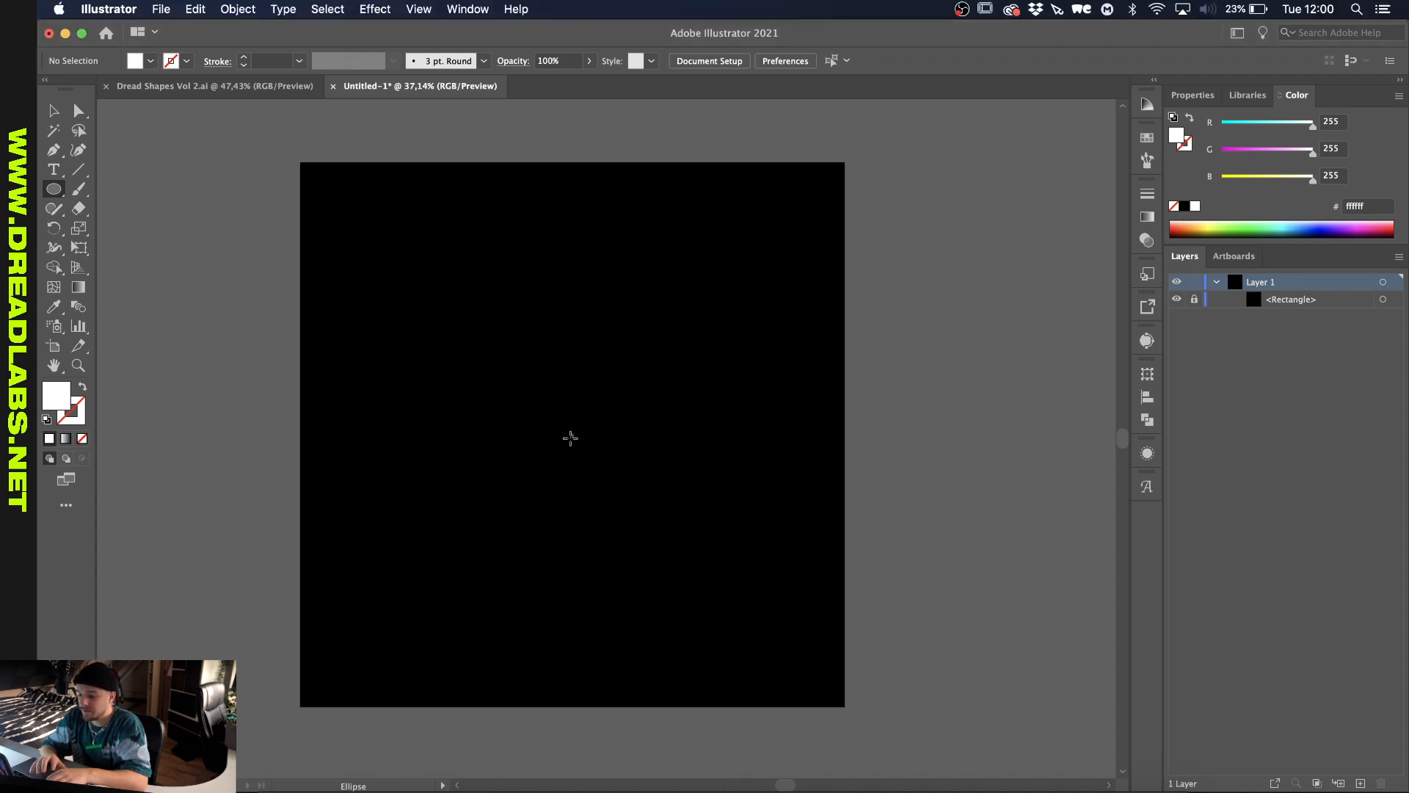
drag(552, 414, 593, 456)
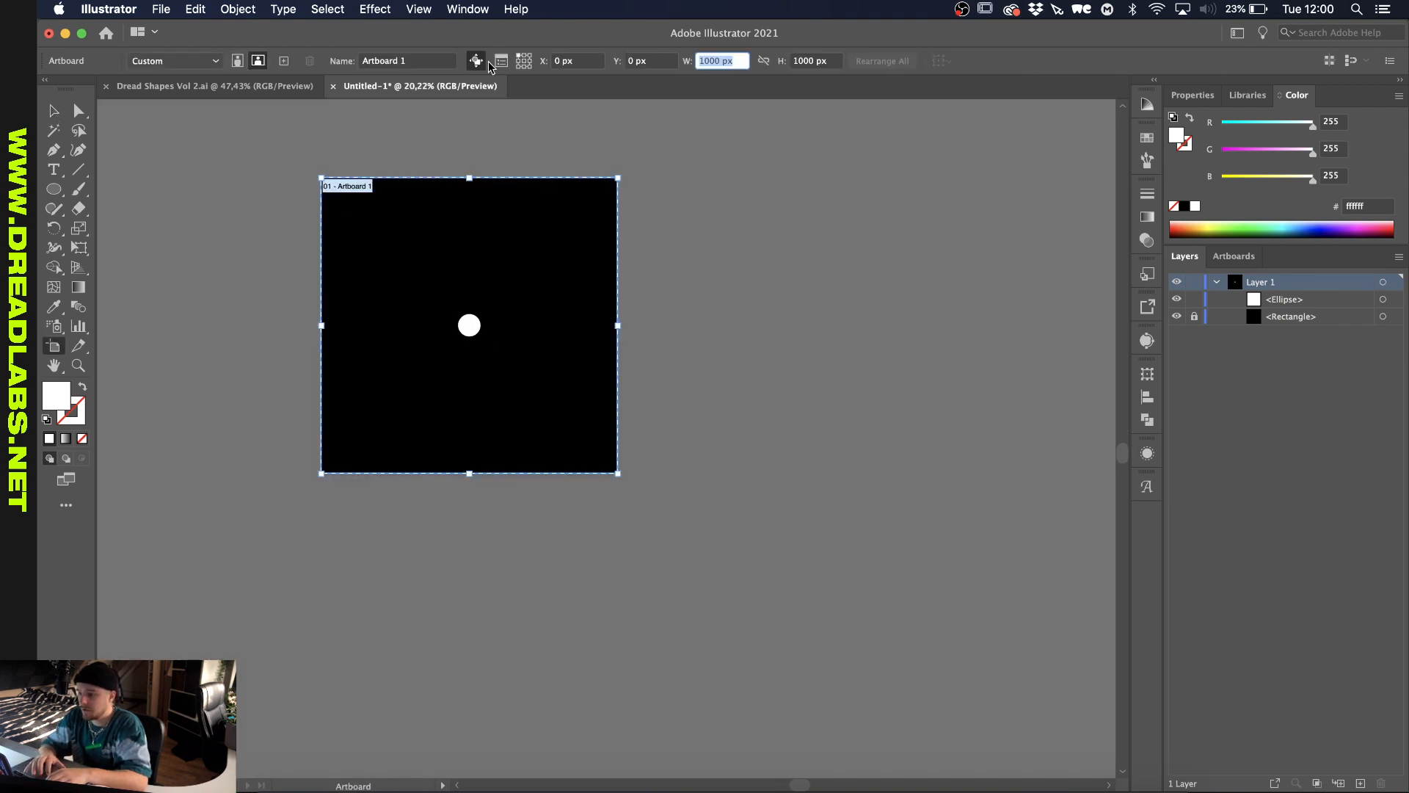
text(3000)
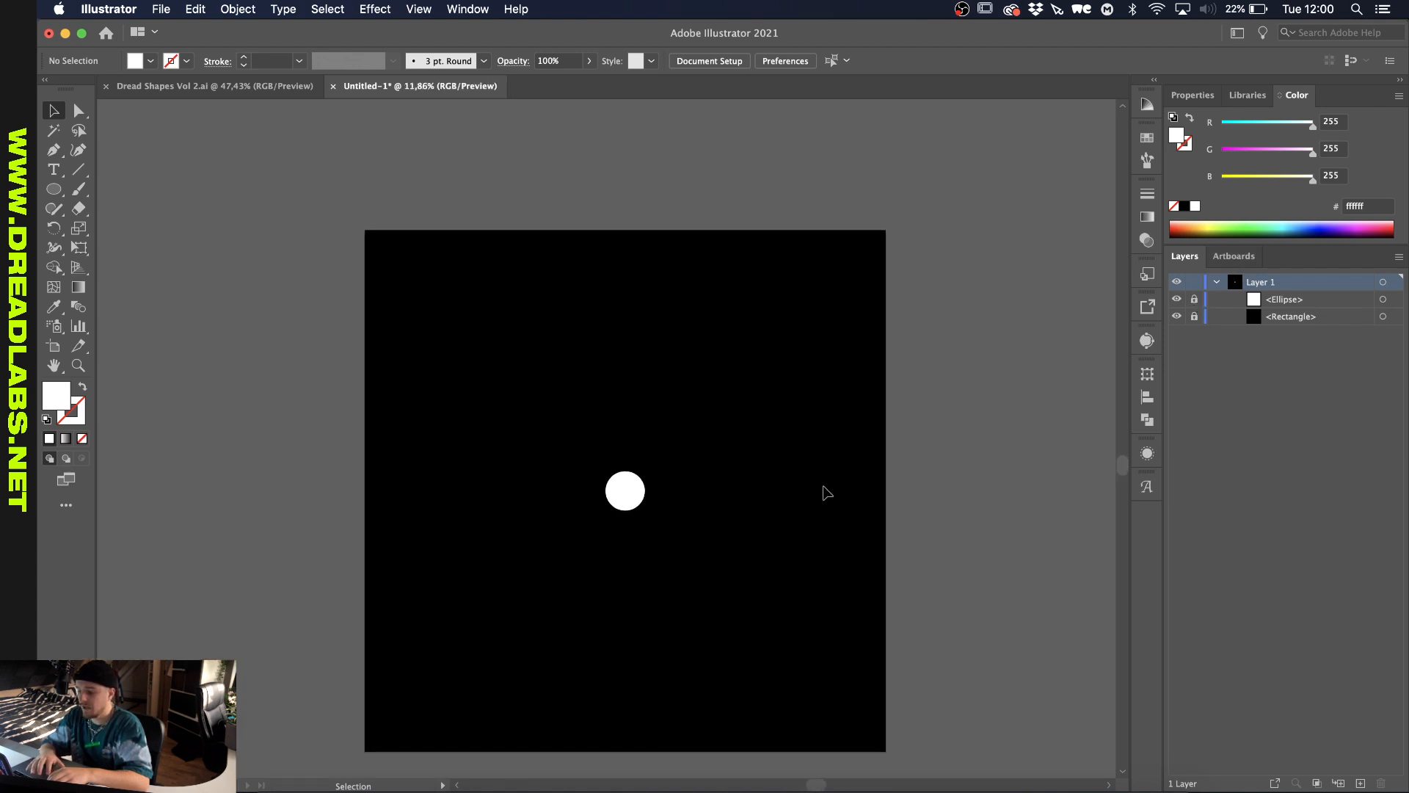
mouse_move(540, 368)
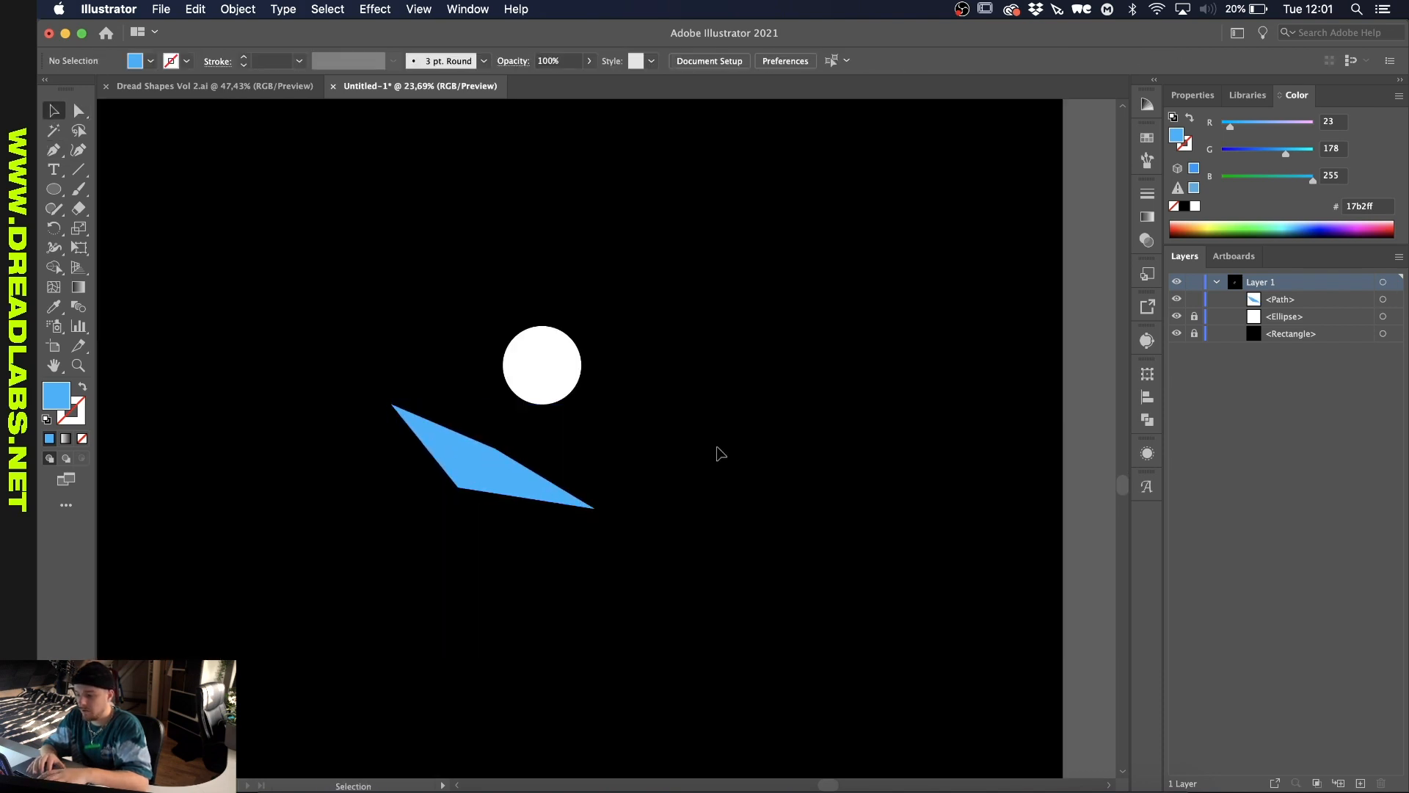
Select the light blue four-point blade below-left of the white circle.
click(486, 458)
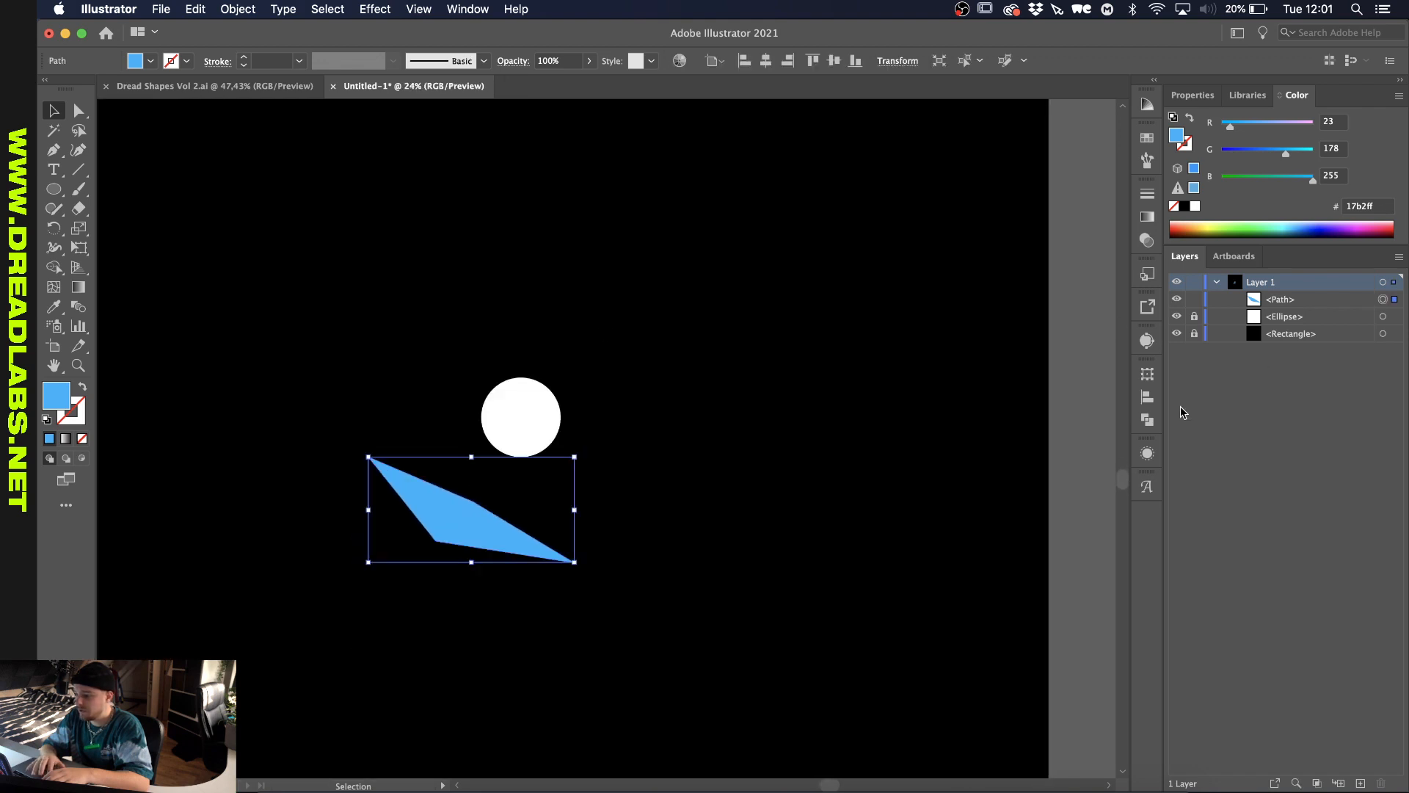
mouse_move(1146, 453)
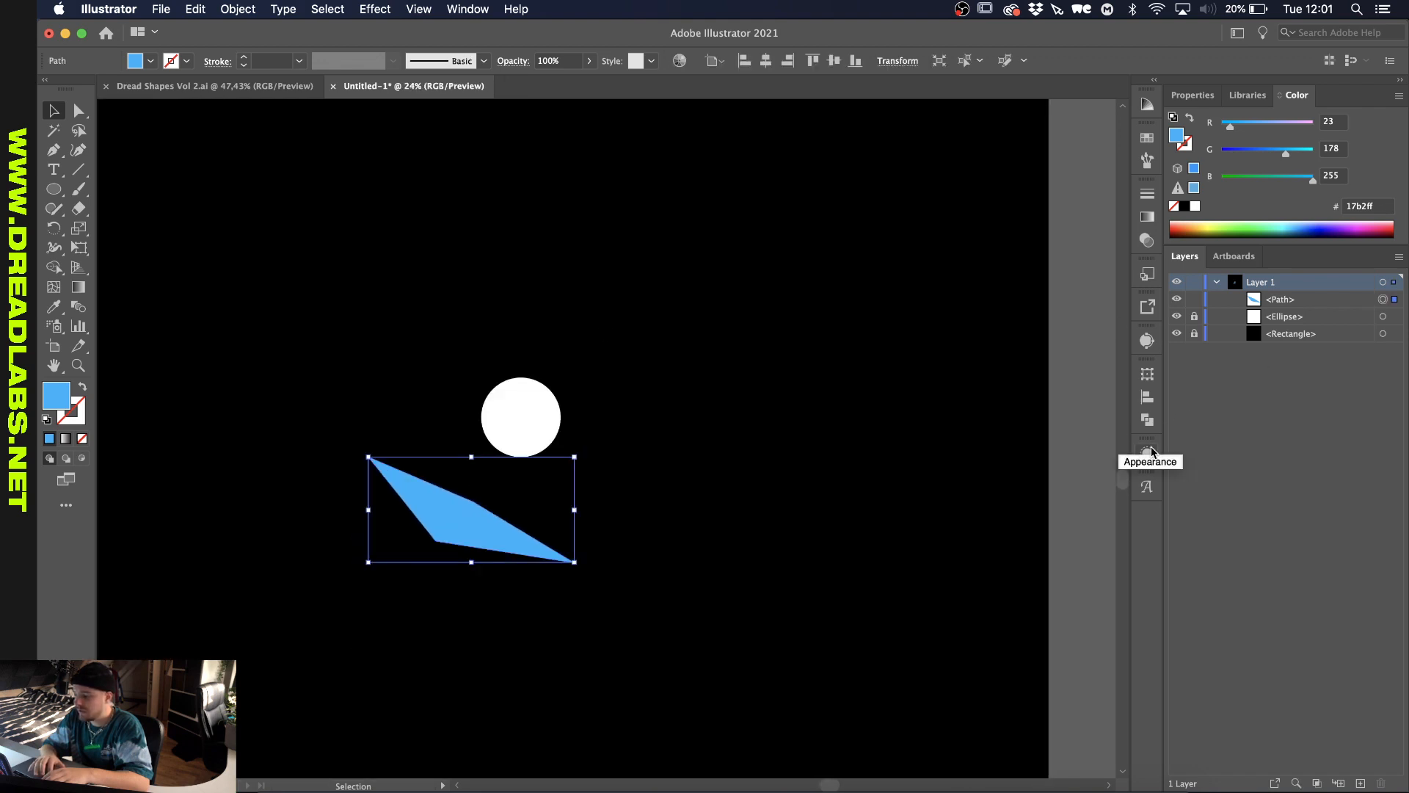
Apply a Stylize drop shadow to the blue blade from the Appearance panel.
click(1146, 452)
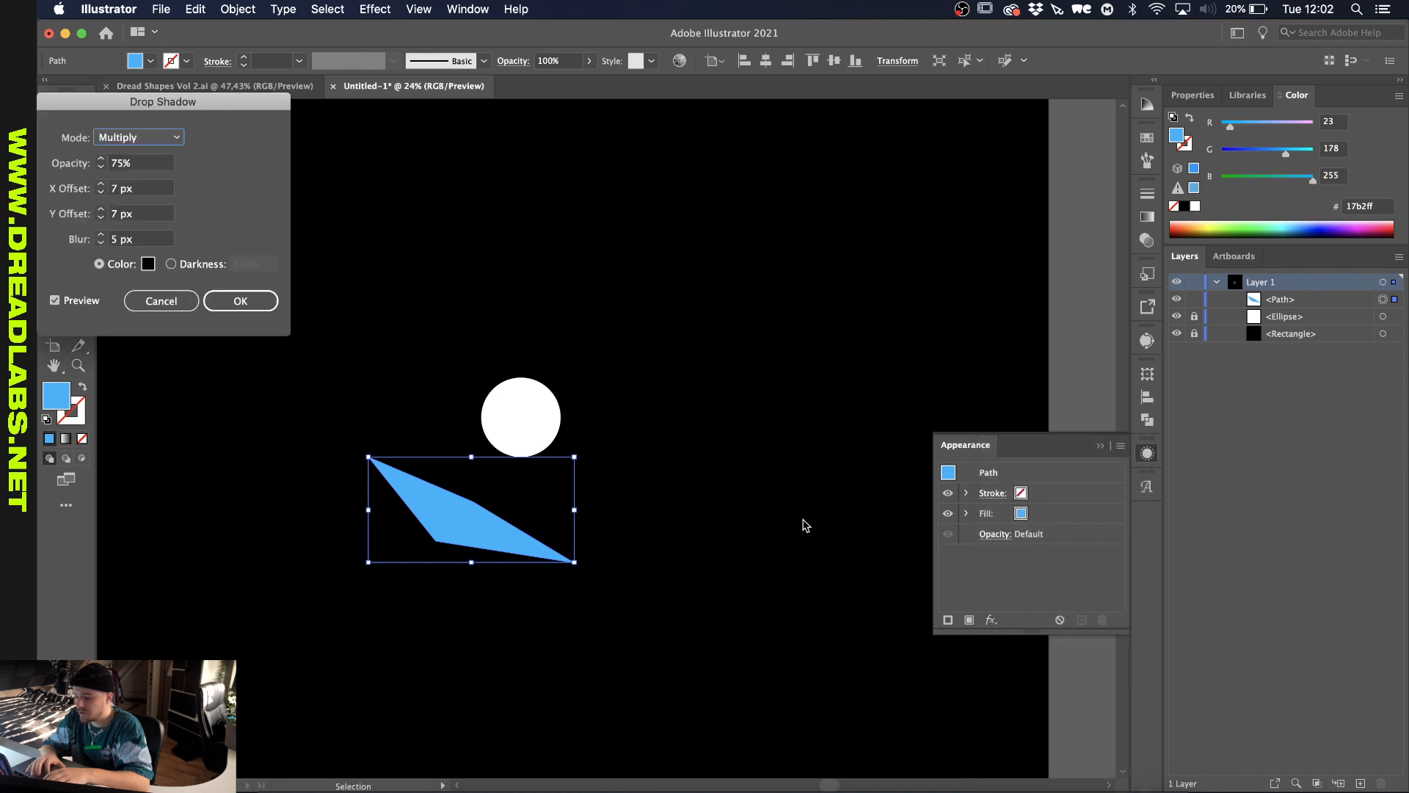
click(240, 300)
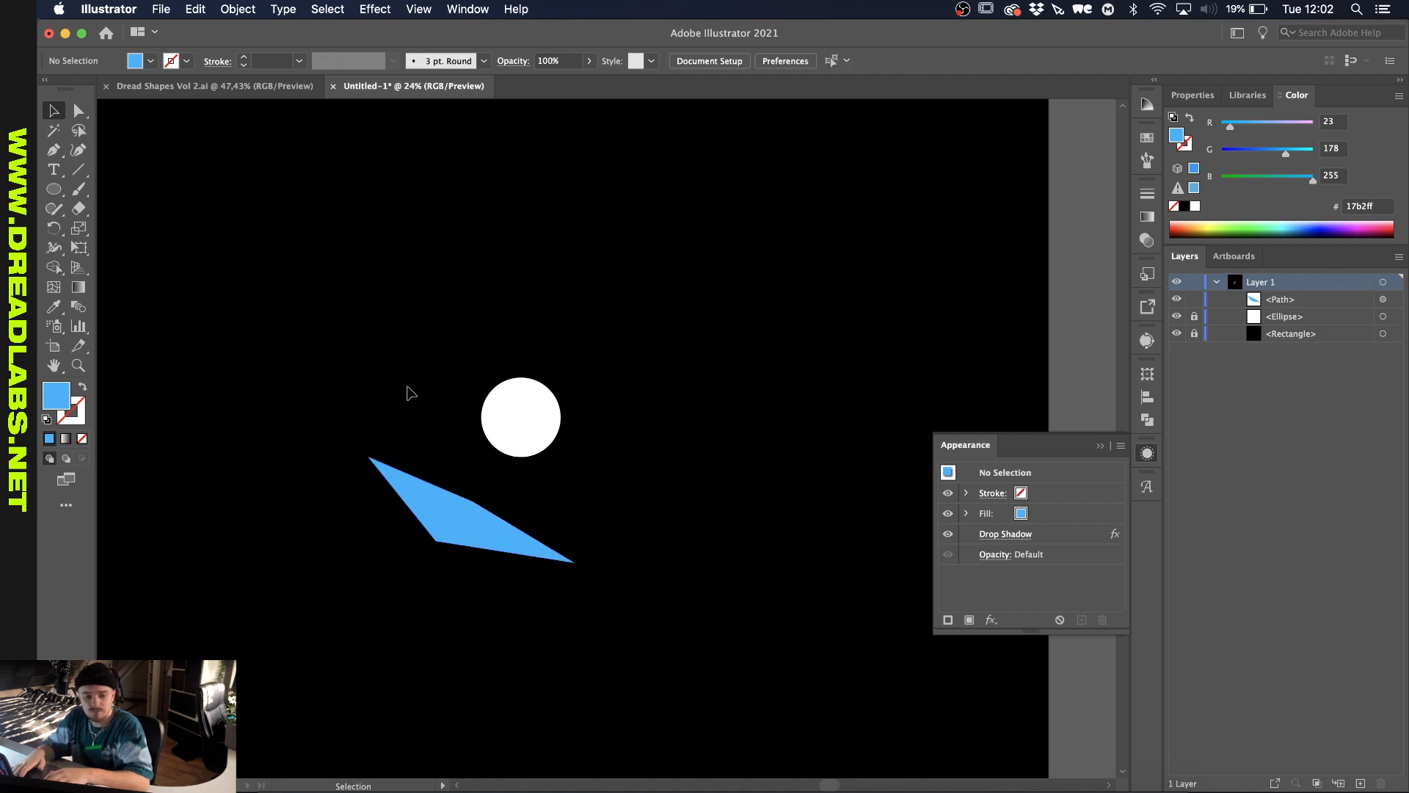
click(52, 149)
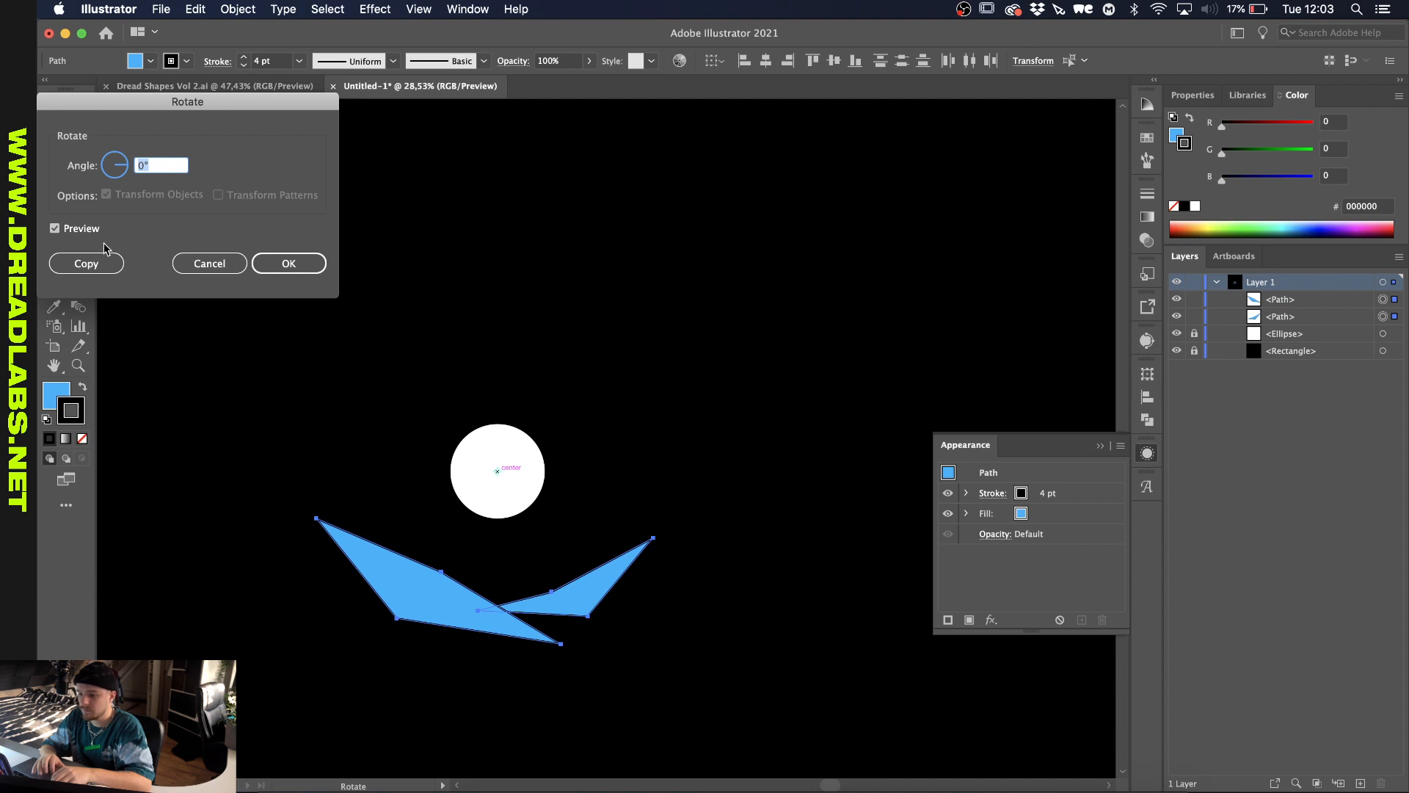
mouse_move(491, 480)
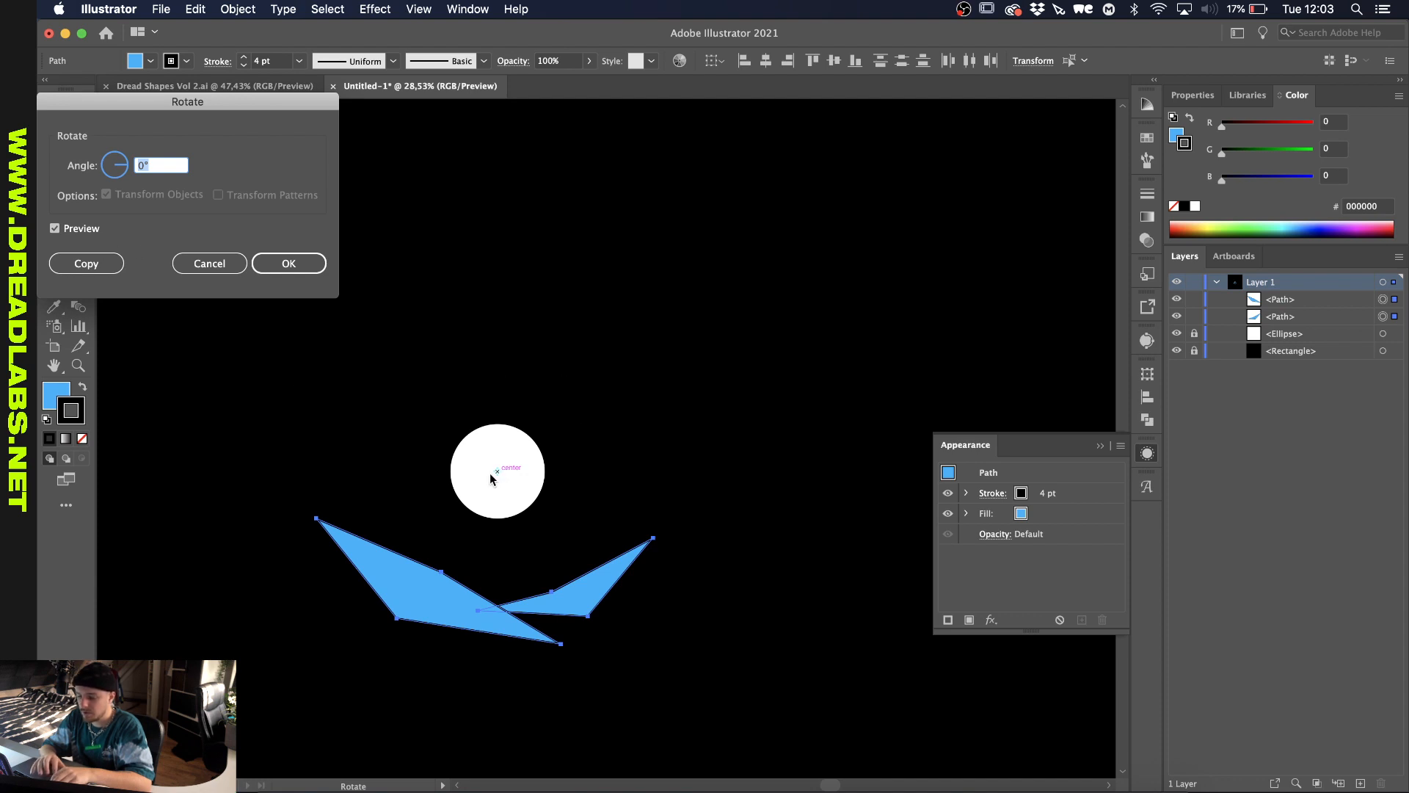
Copy the blade pair around the circle at a 360/3 rotation angle.
text(360)
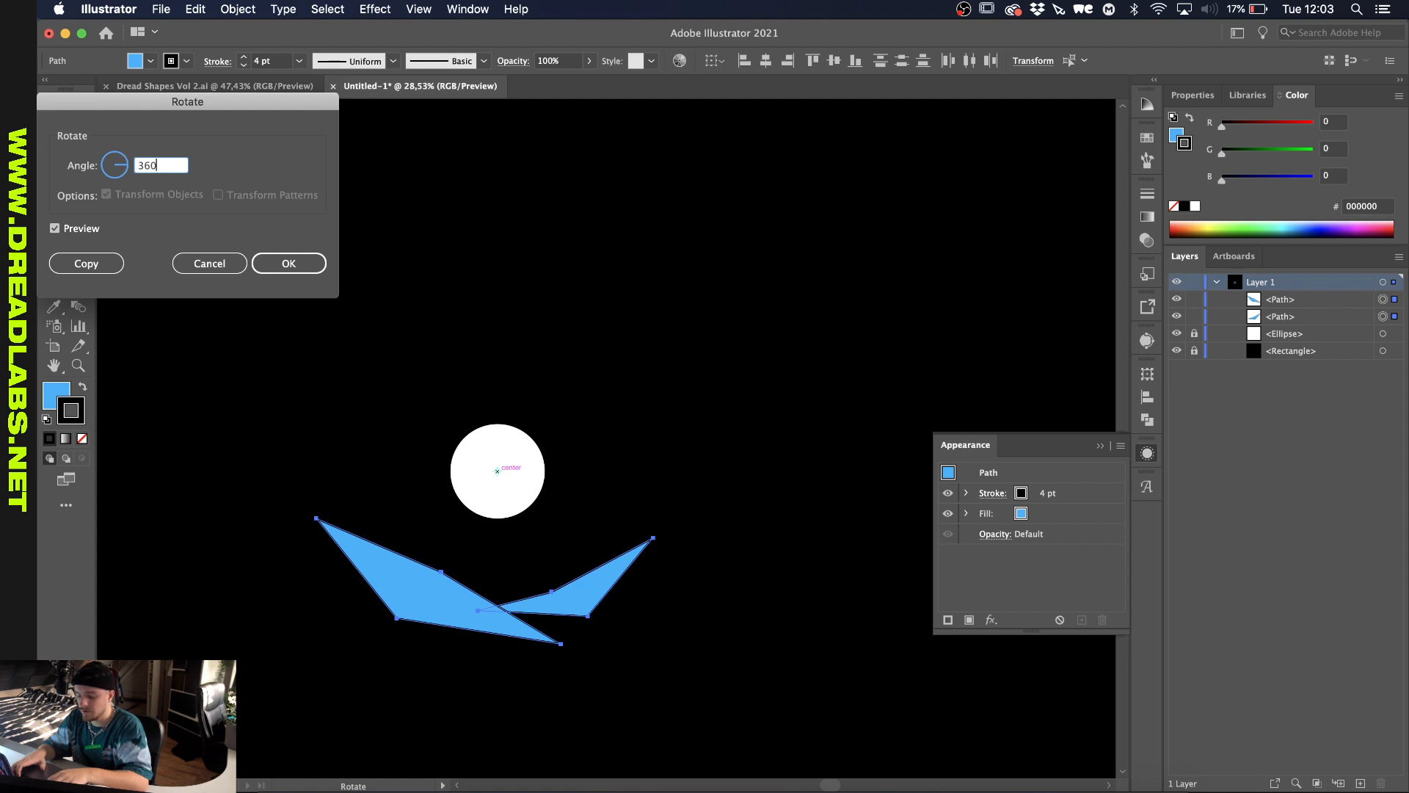
text(/3)
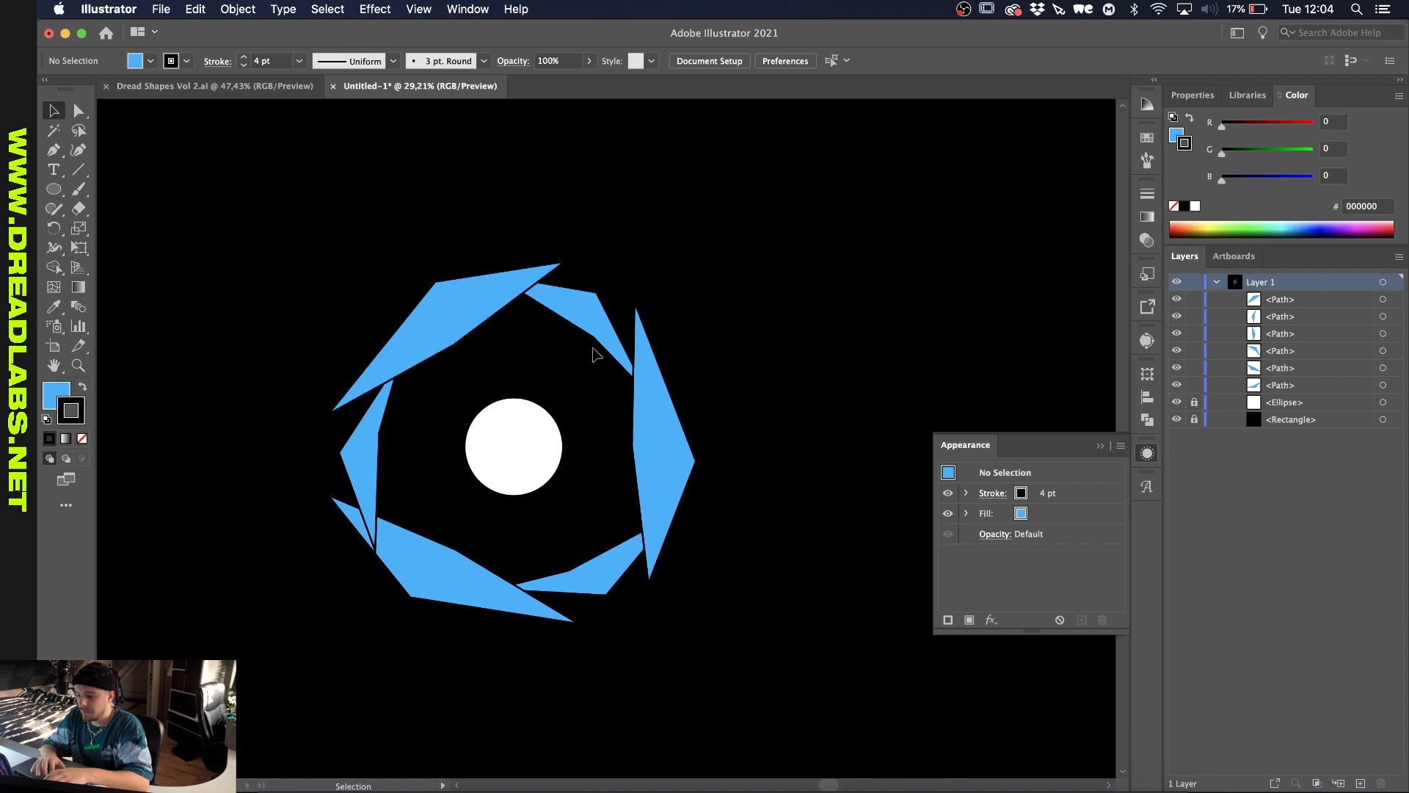
Outline a curved blade left of the ring and pick a green fill from the spectrum.
click(52, 149)
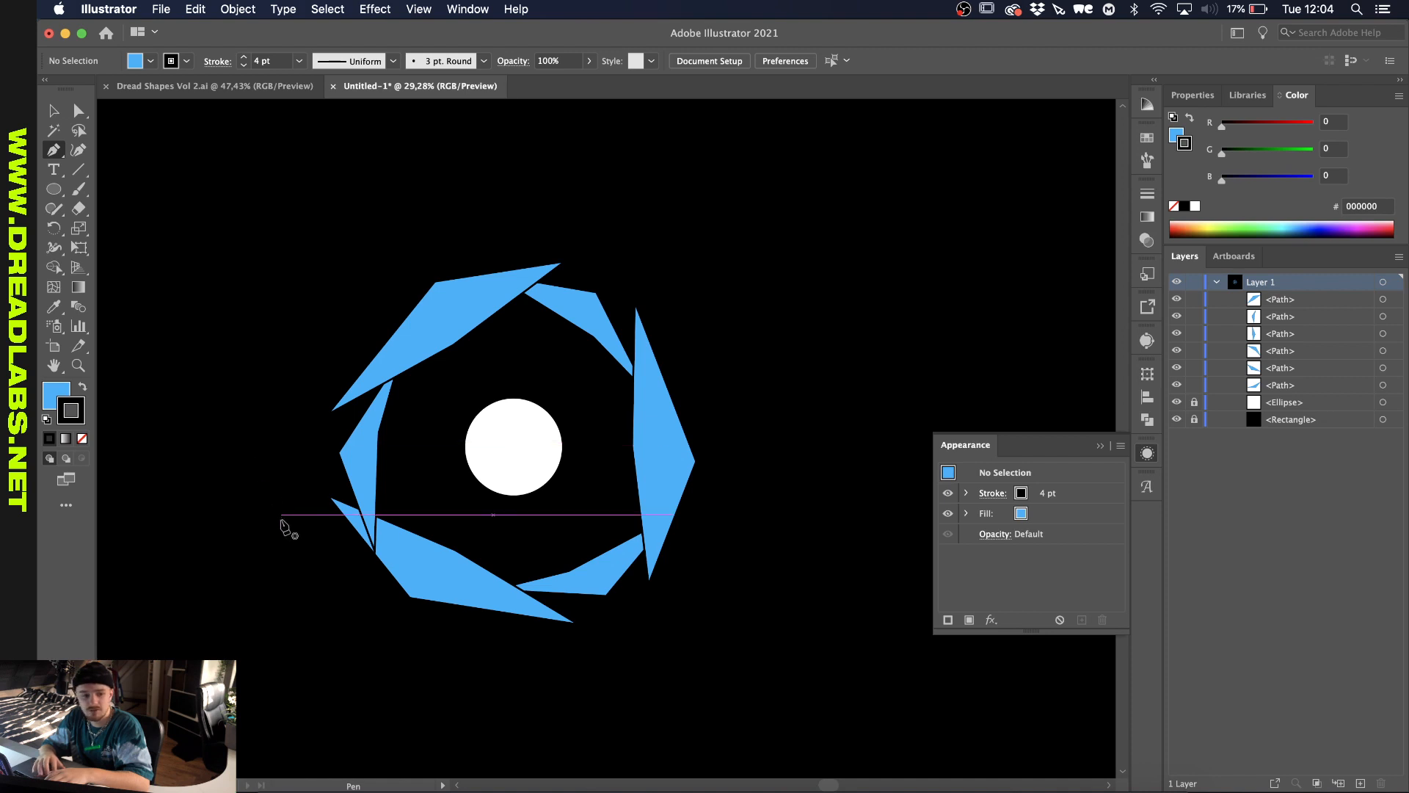
drag(283, 517, 349, 596)
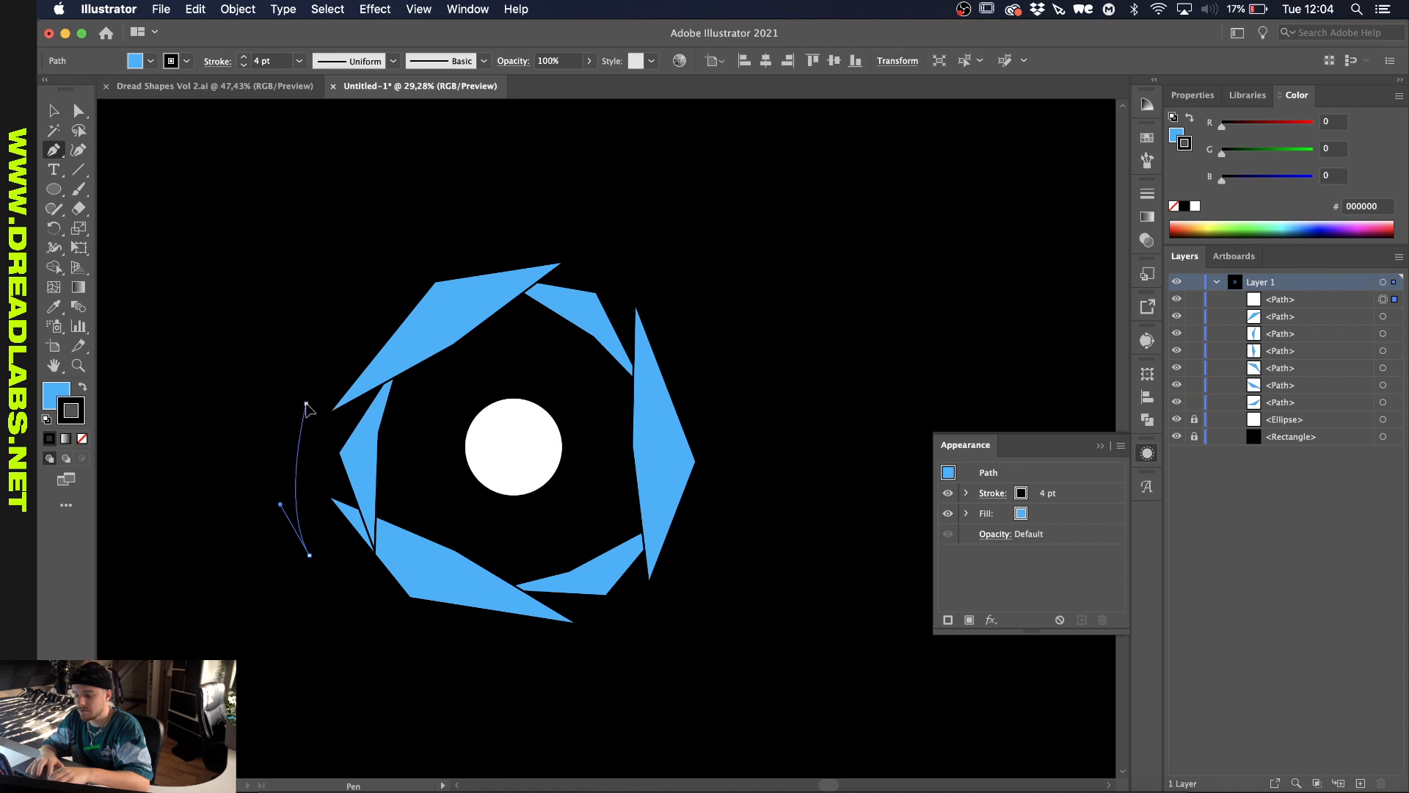
drag(308, 408, 310, 568)
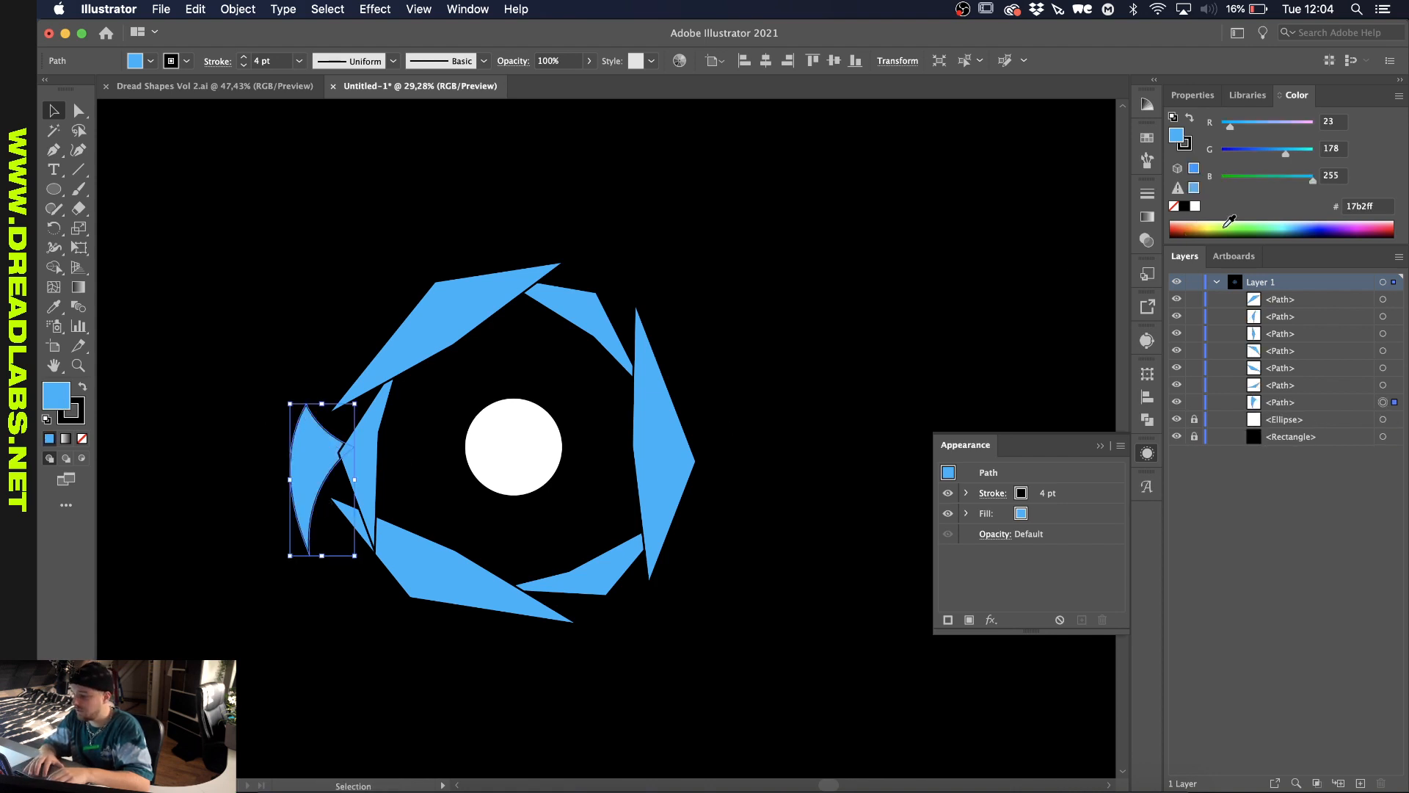
drag(1324, 175, 1262, 176)
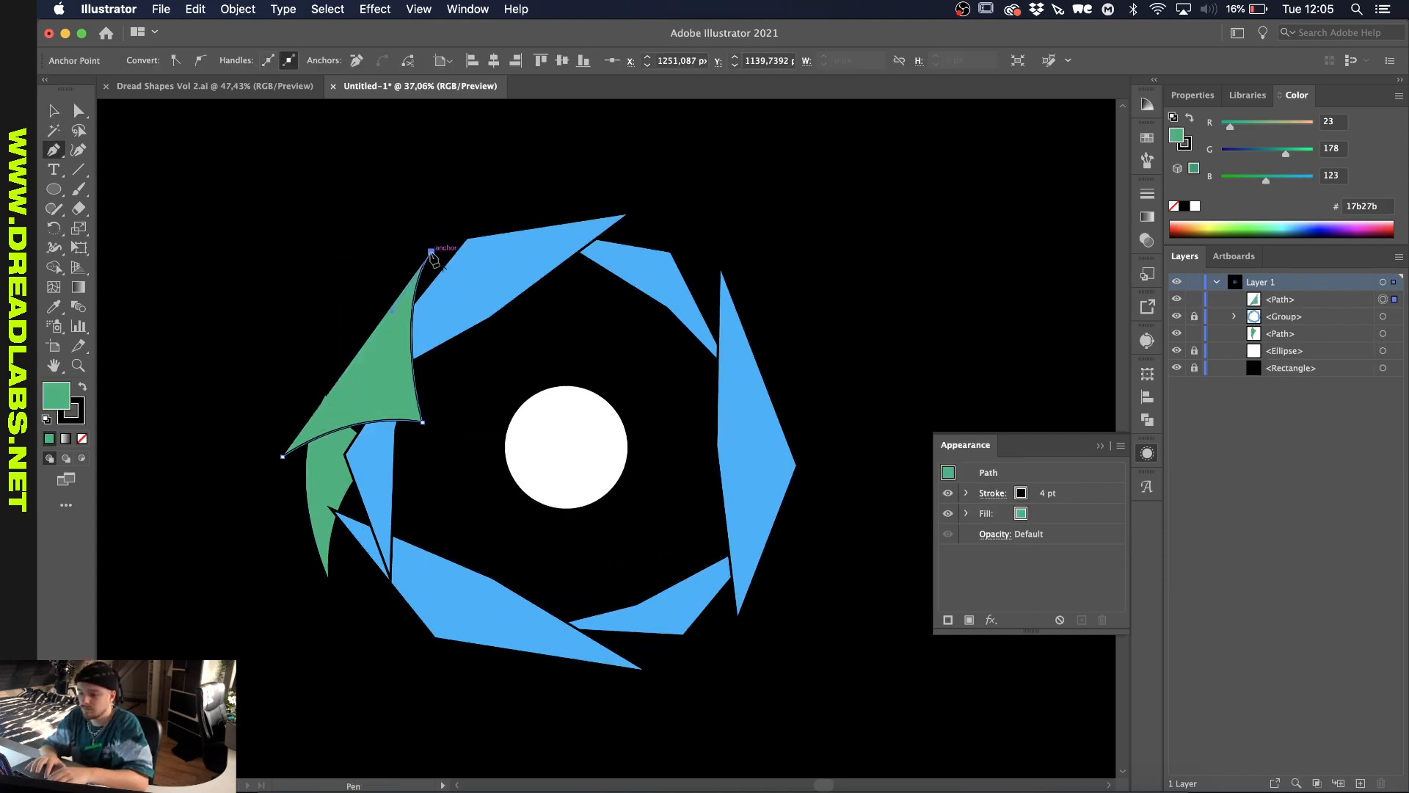
Pull the green shape's top point and upper edge into a curved hooked notch.
drag(431, 255, 305, 350)
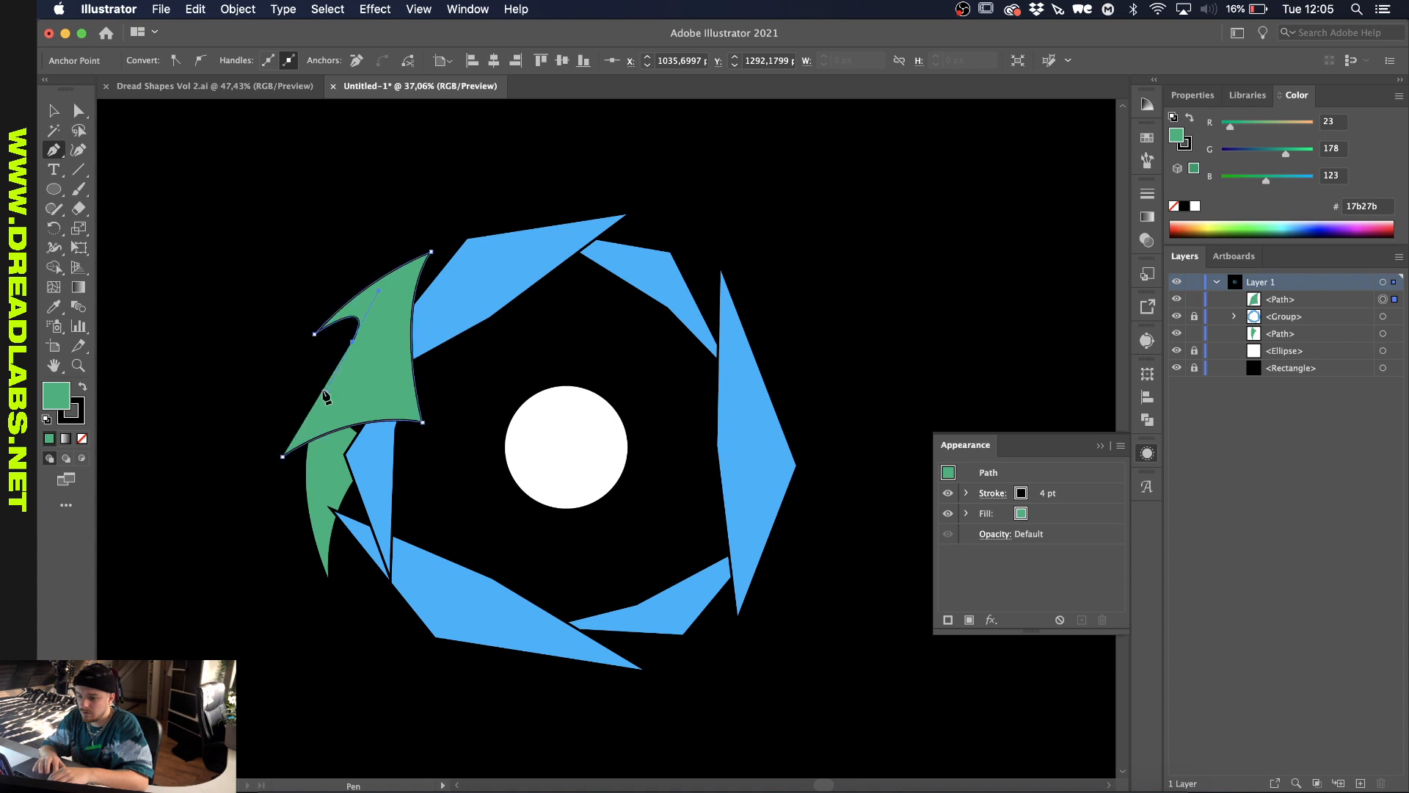
drag(319, 377, 248, 545)
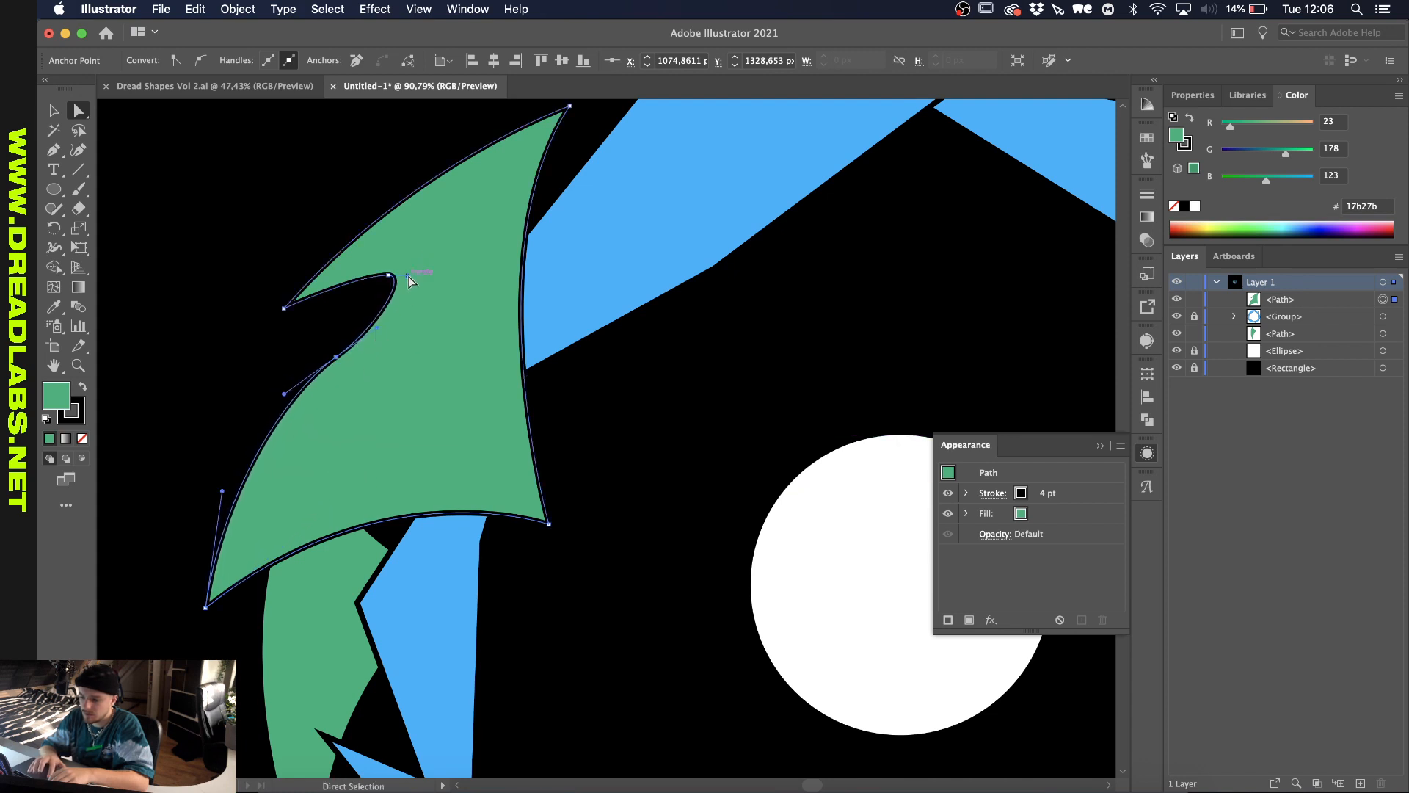
drag(395, 284, 382, 269)
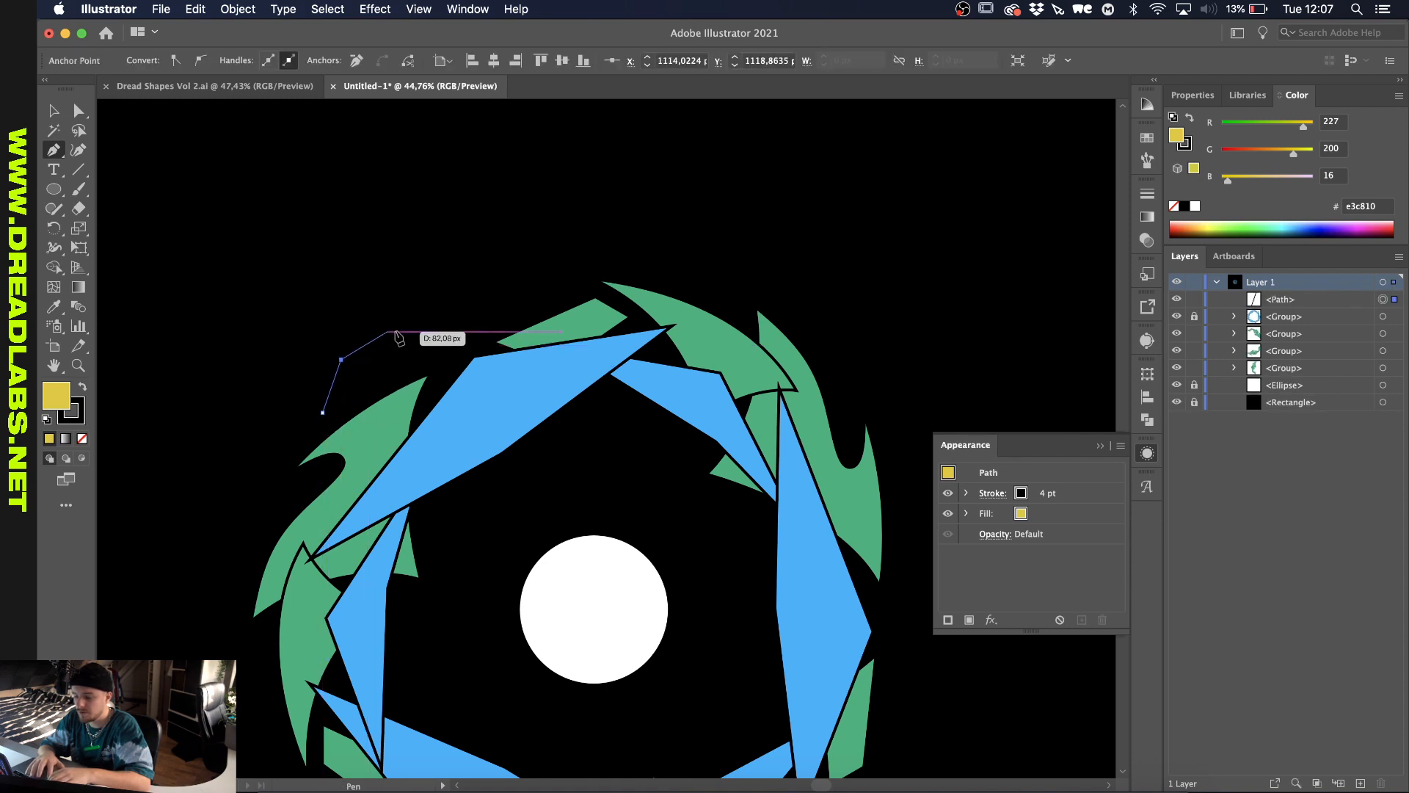
Add a point and drag anchors to give the yellow blade a sharp hook and lower corner.
click(476, 376)
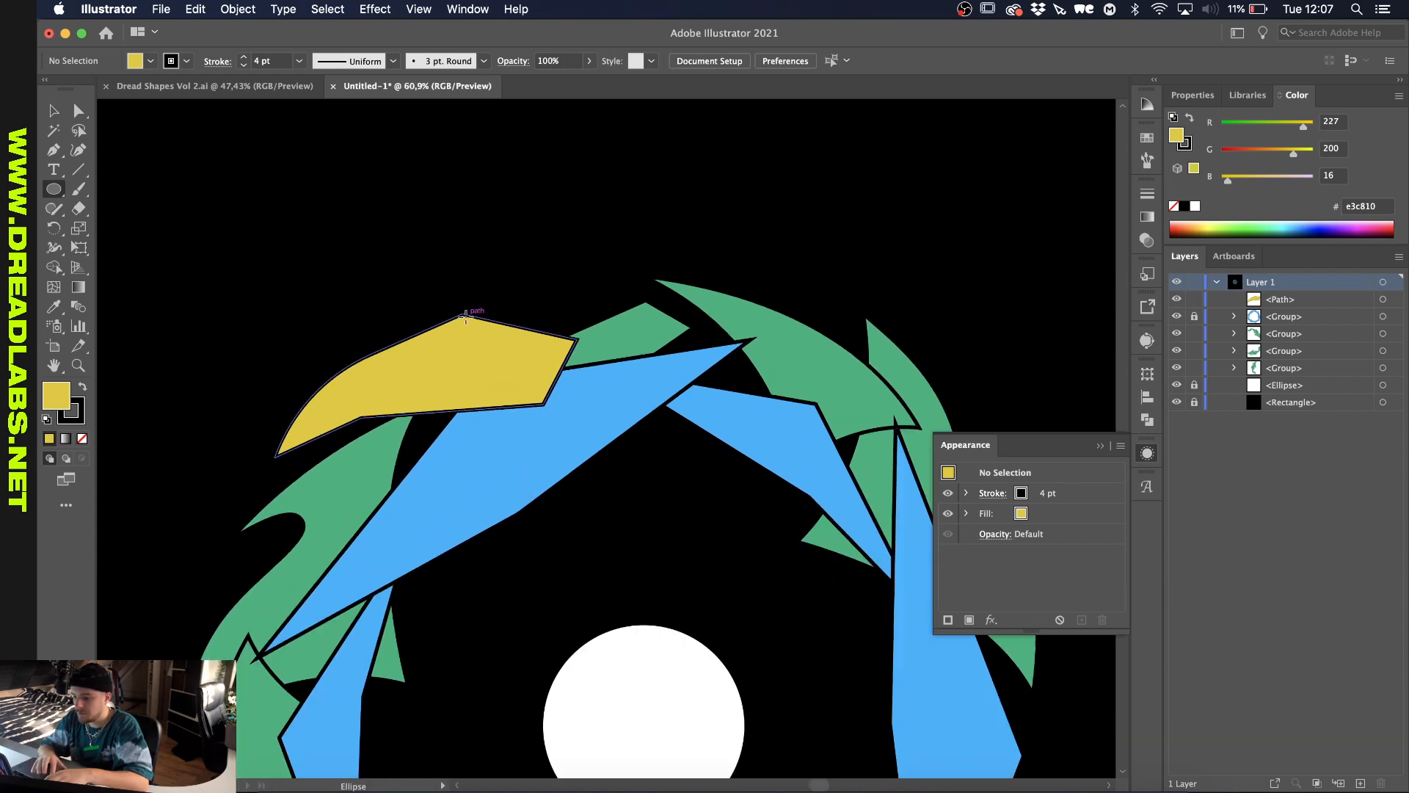
drag(465, 314, 632, 387)
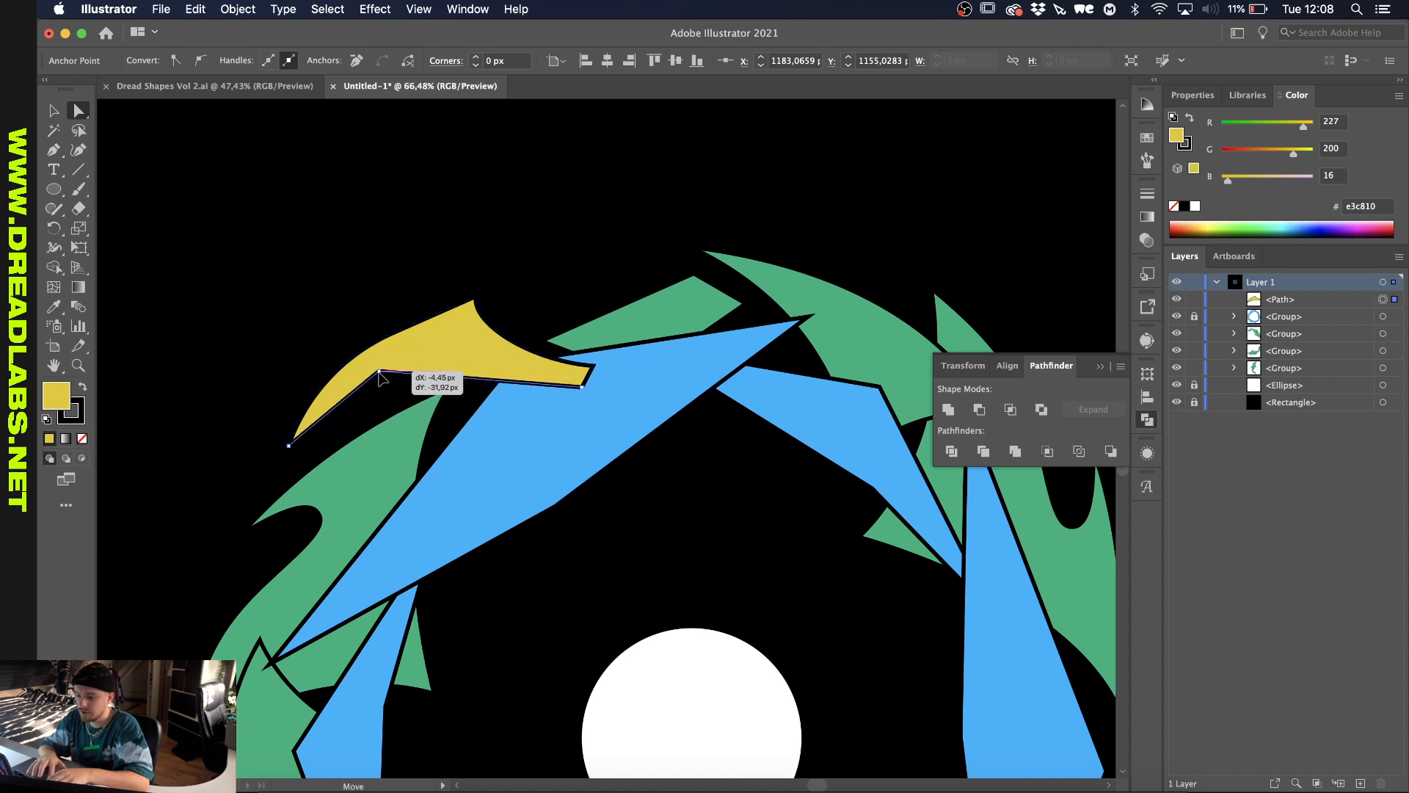
drag(380, 377, 433, 369)
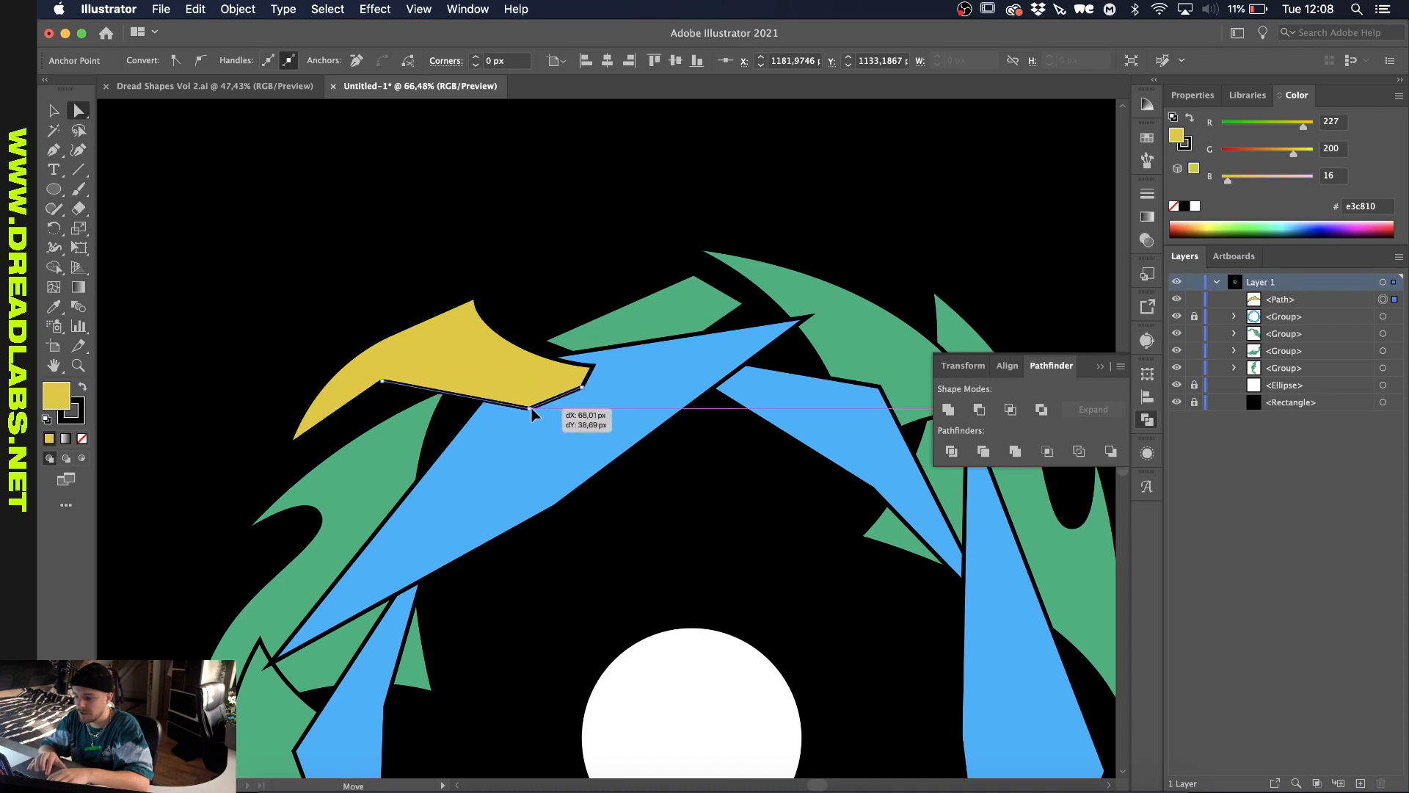
drag(535, 413, 449, 364)
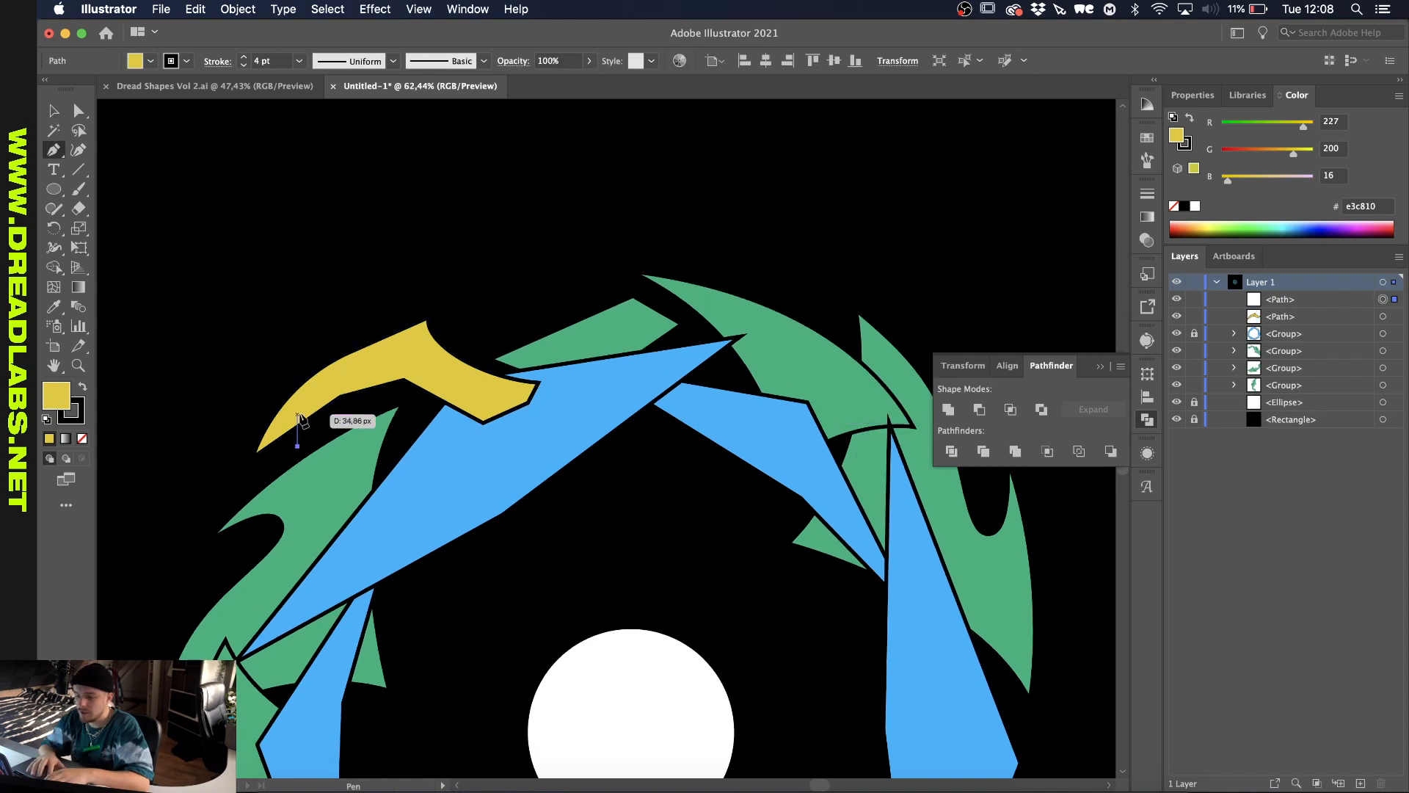
Outline a second, larger yellow blade over the first and curve its underside.
drag(296, 423, 463, 340)
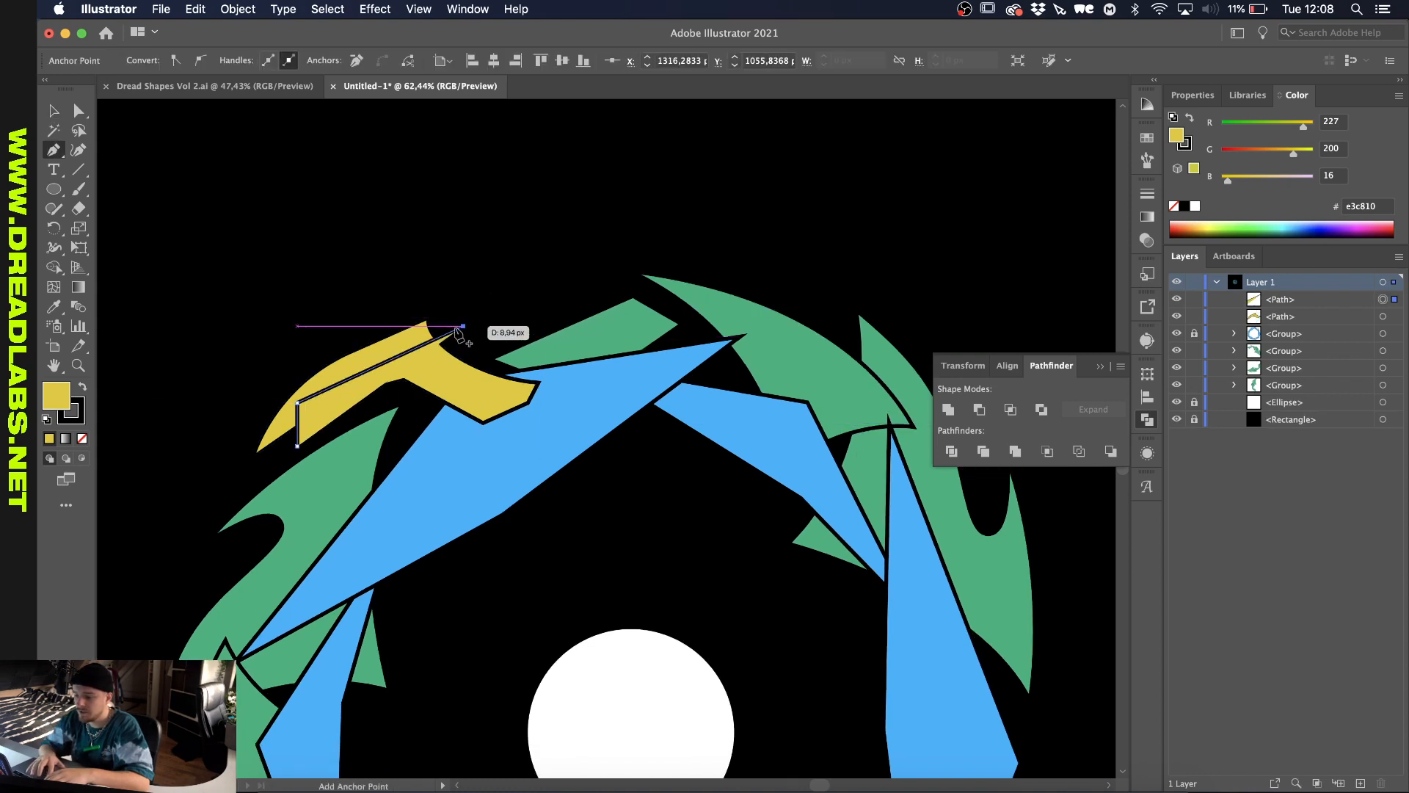
drag(463, 325, 508, 340)
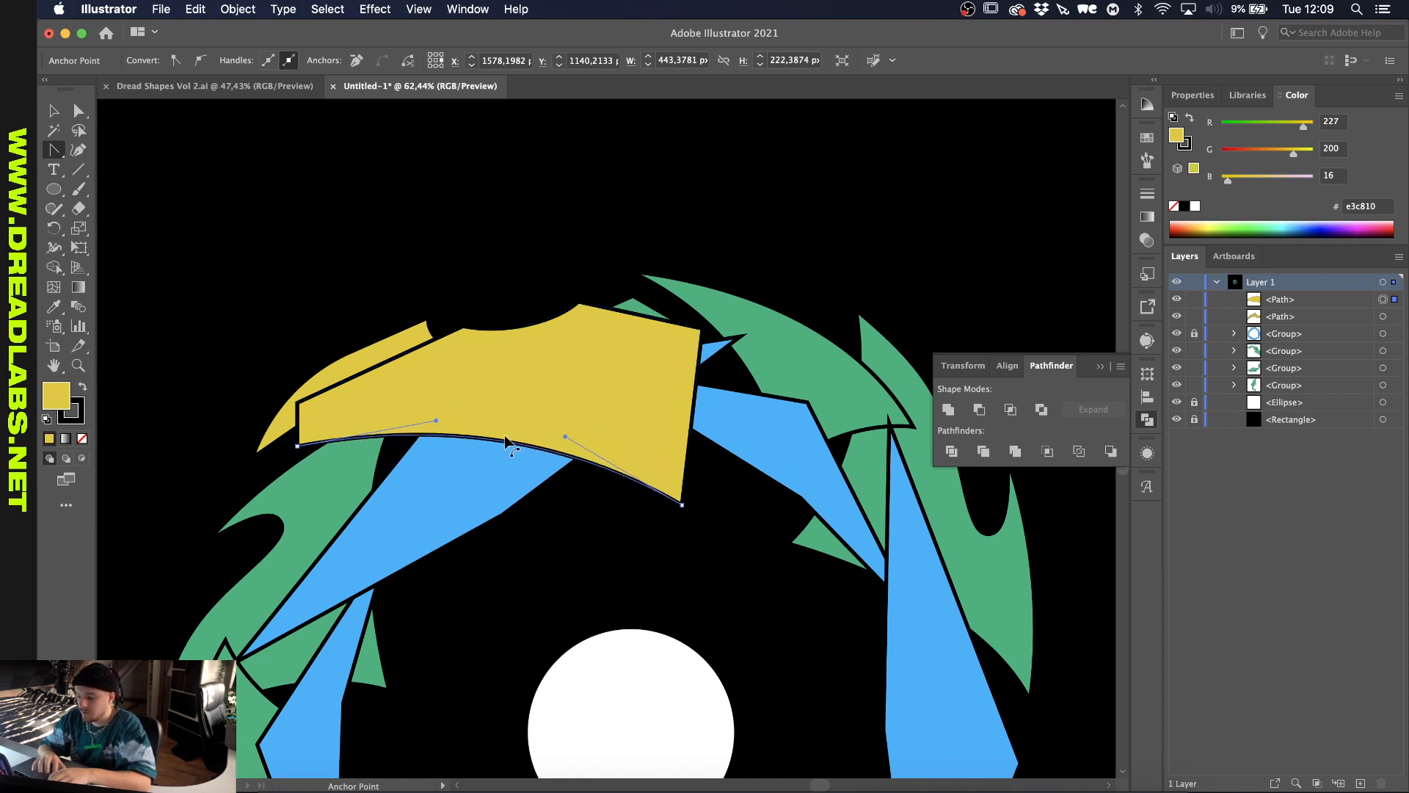
drag(508, 450, 523, 400)
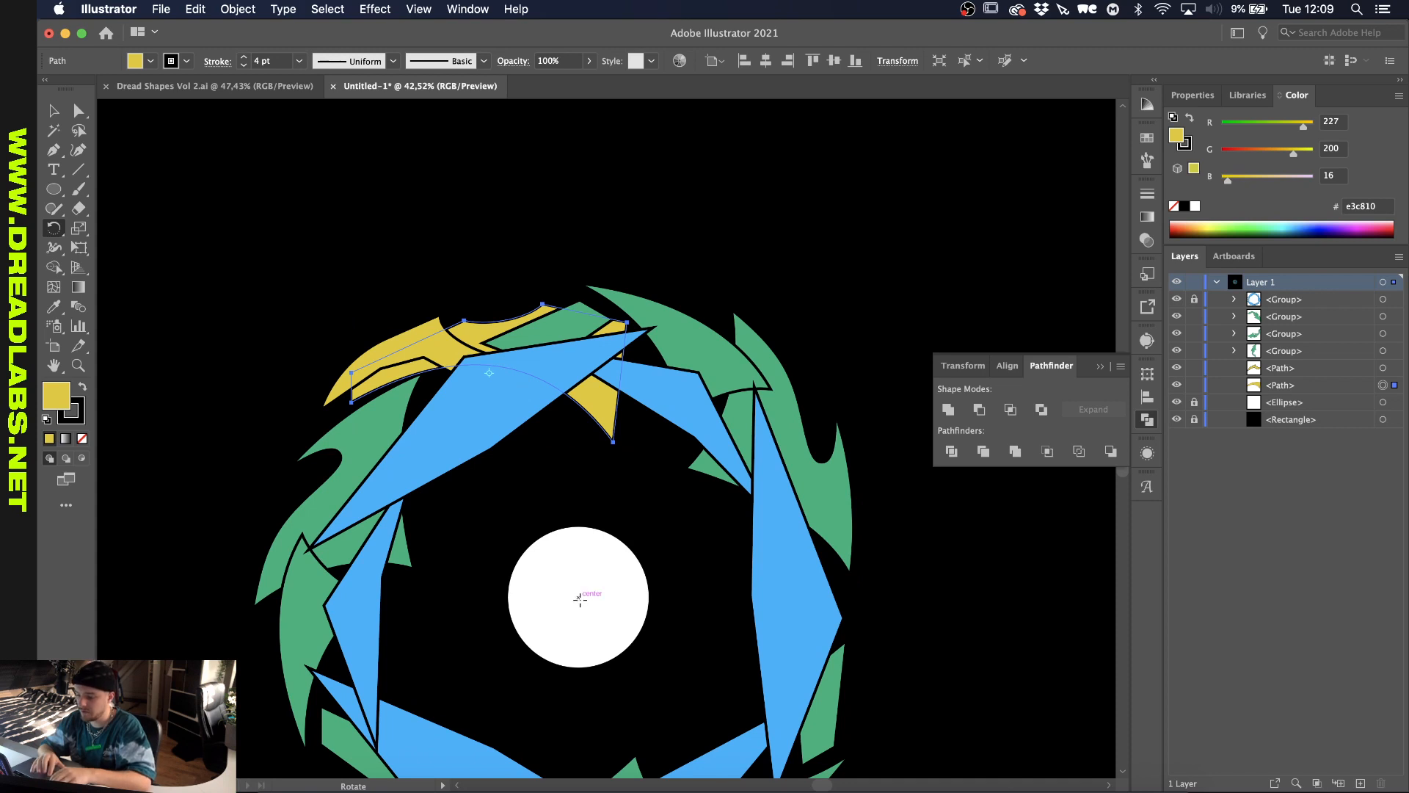
Rotate the yellow blades clockwise about the white circle's centre.
drag(580, 598, 544, 301)
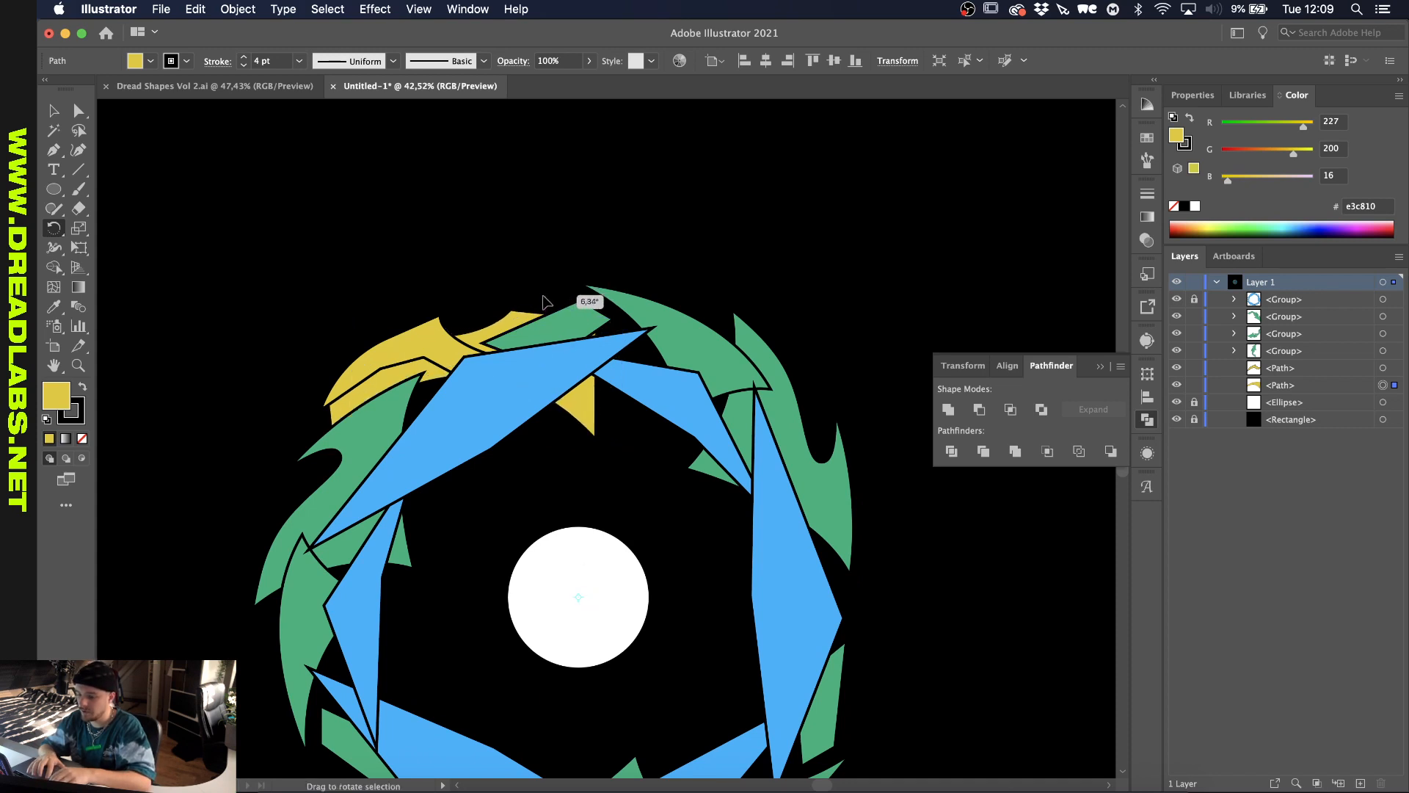
drag(544, 301, 674, 293)
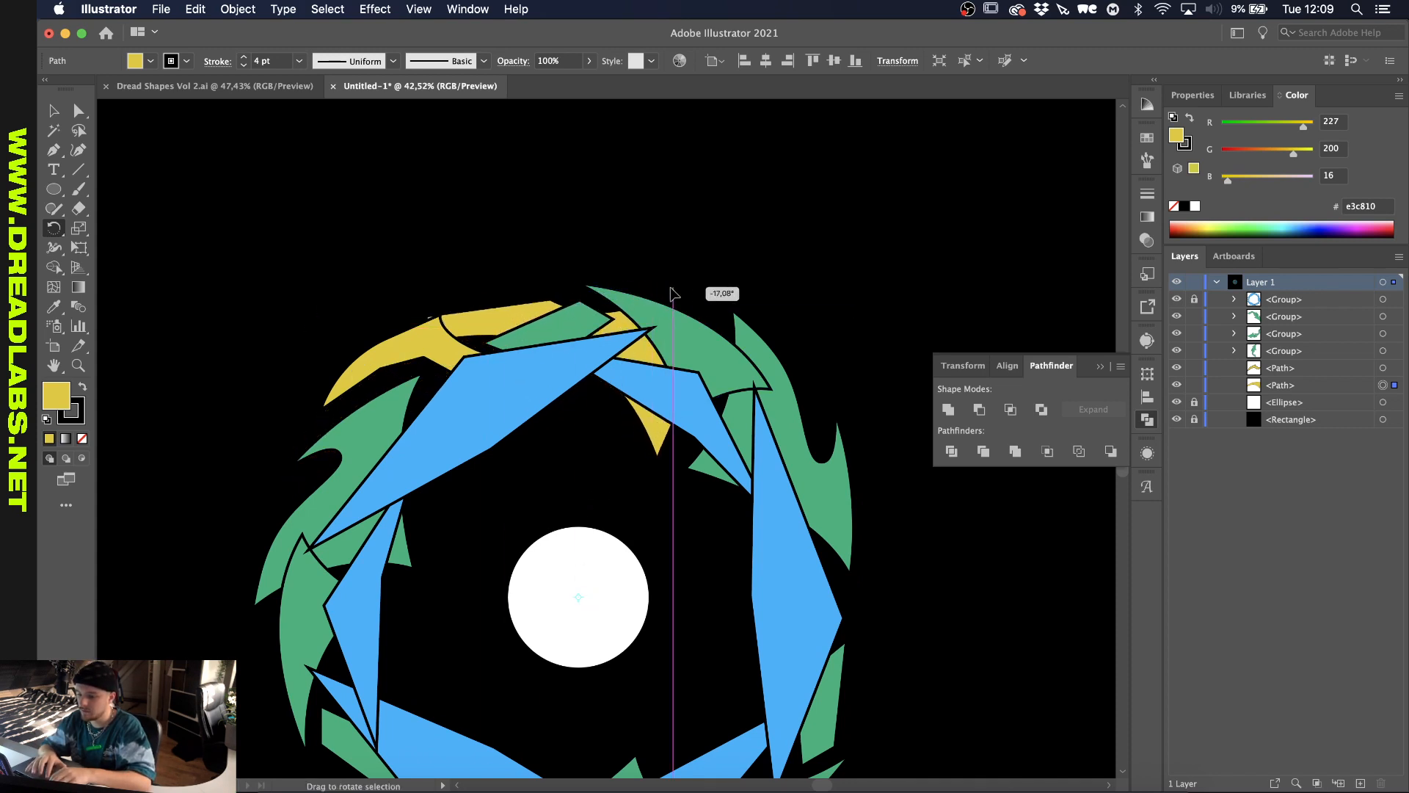
drag(674, 294, 593, 297)
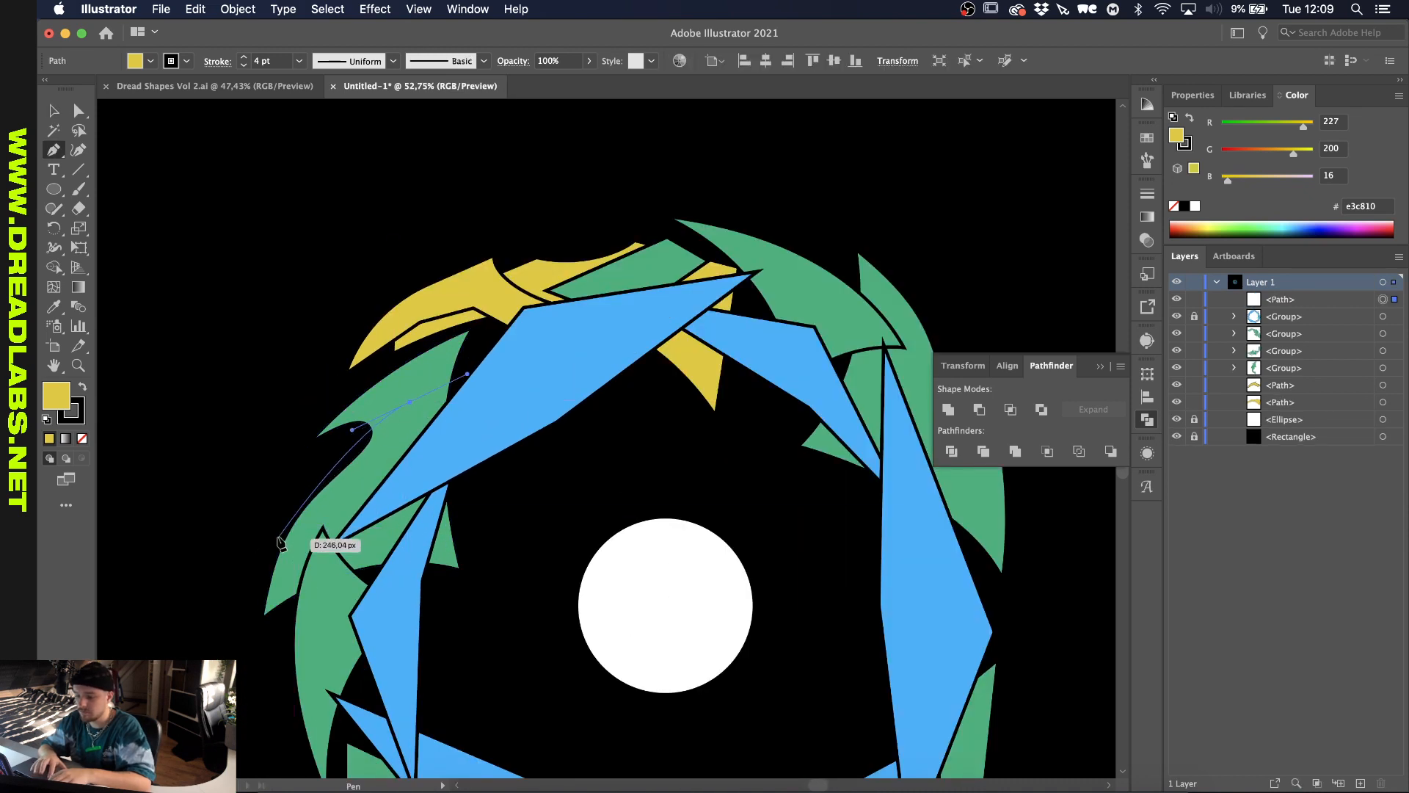
Outline a yellow blade along the left leaf and copy the blades at 120° intervals.
drag(283, 541, 284, 506)
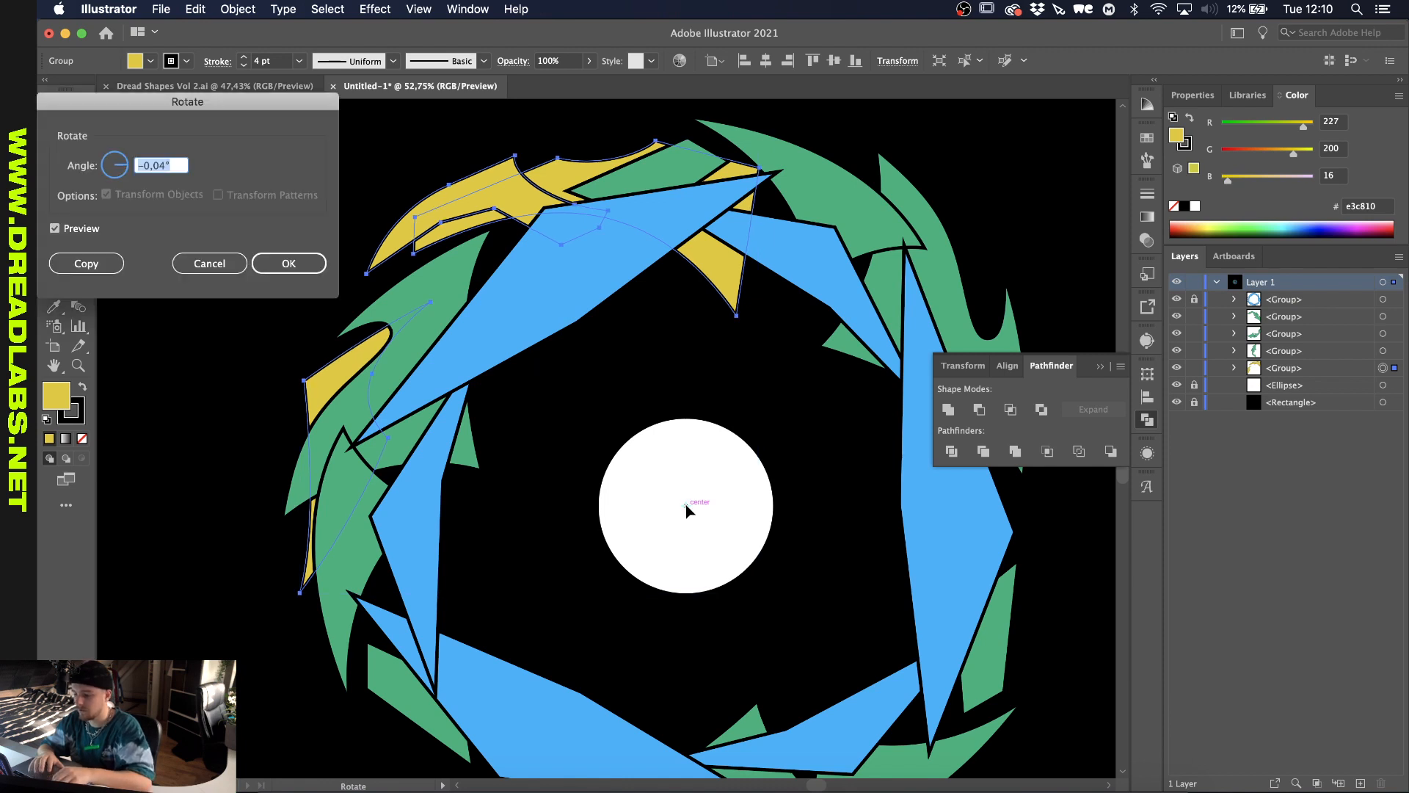
text(120)
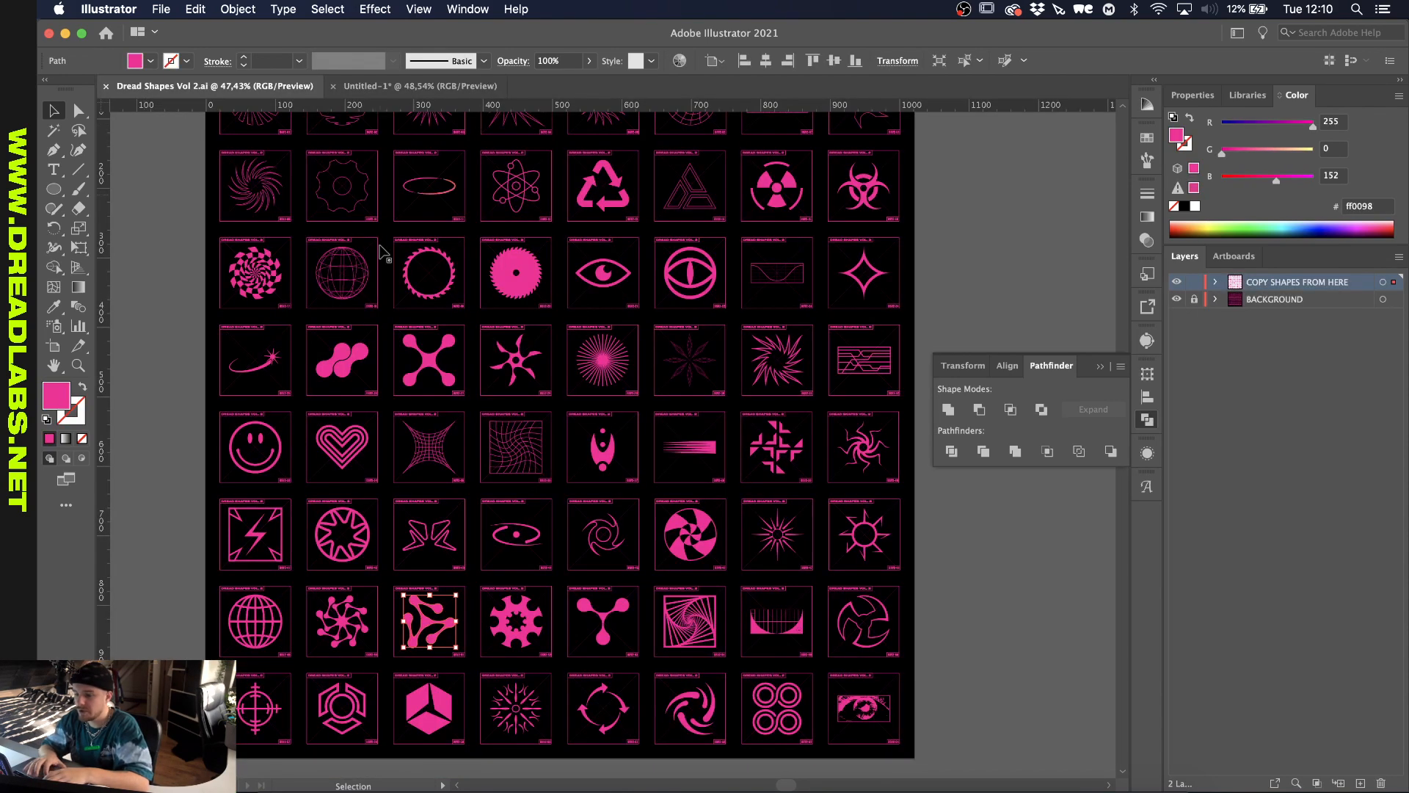
mouse_move(589, 406)
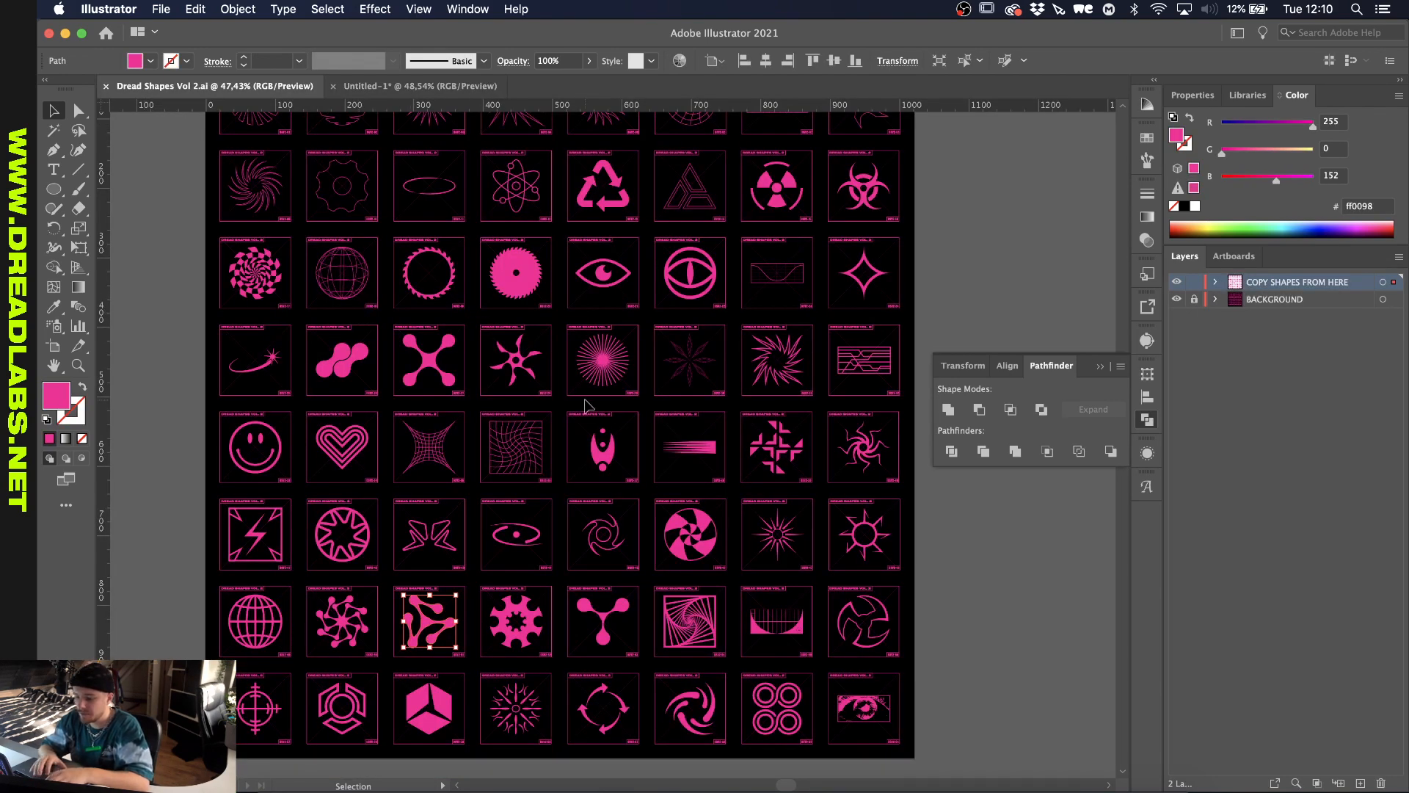
Copy the spiral from the Dread Shapes Vol 2 sheet and paste it into Untitled-1.
click(1004, 652)
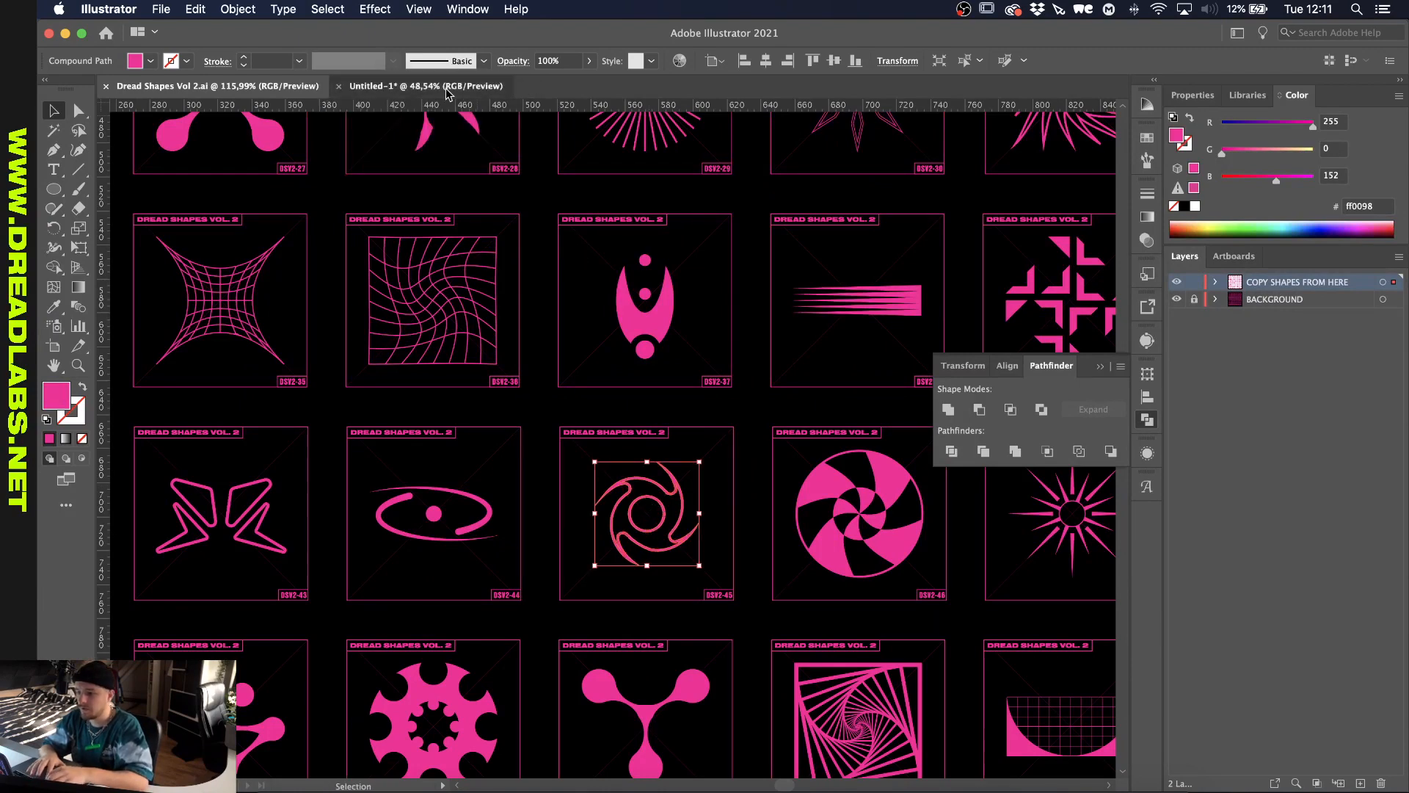
click(426, 85)
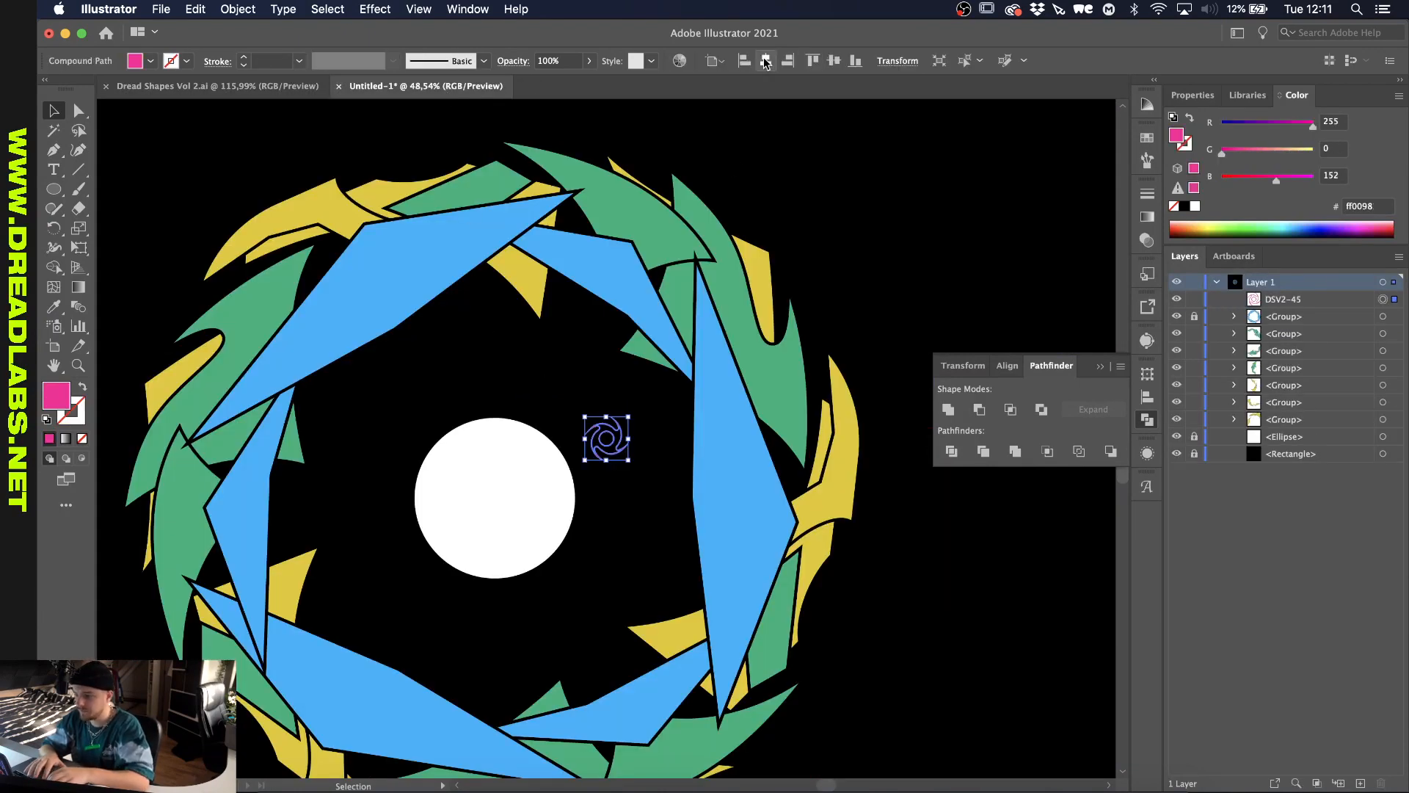
Scale the swirl up around the white circle, stretch it wider, and tint it turquoise.
drag(607, 439, 494, 499)
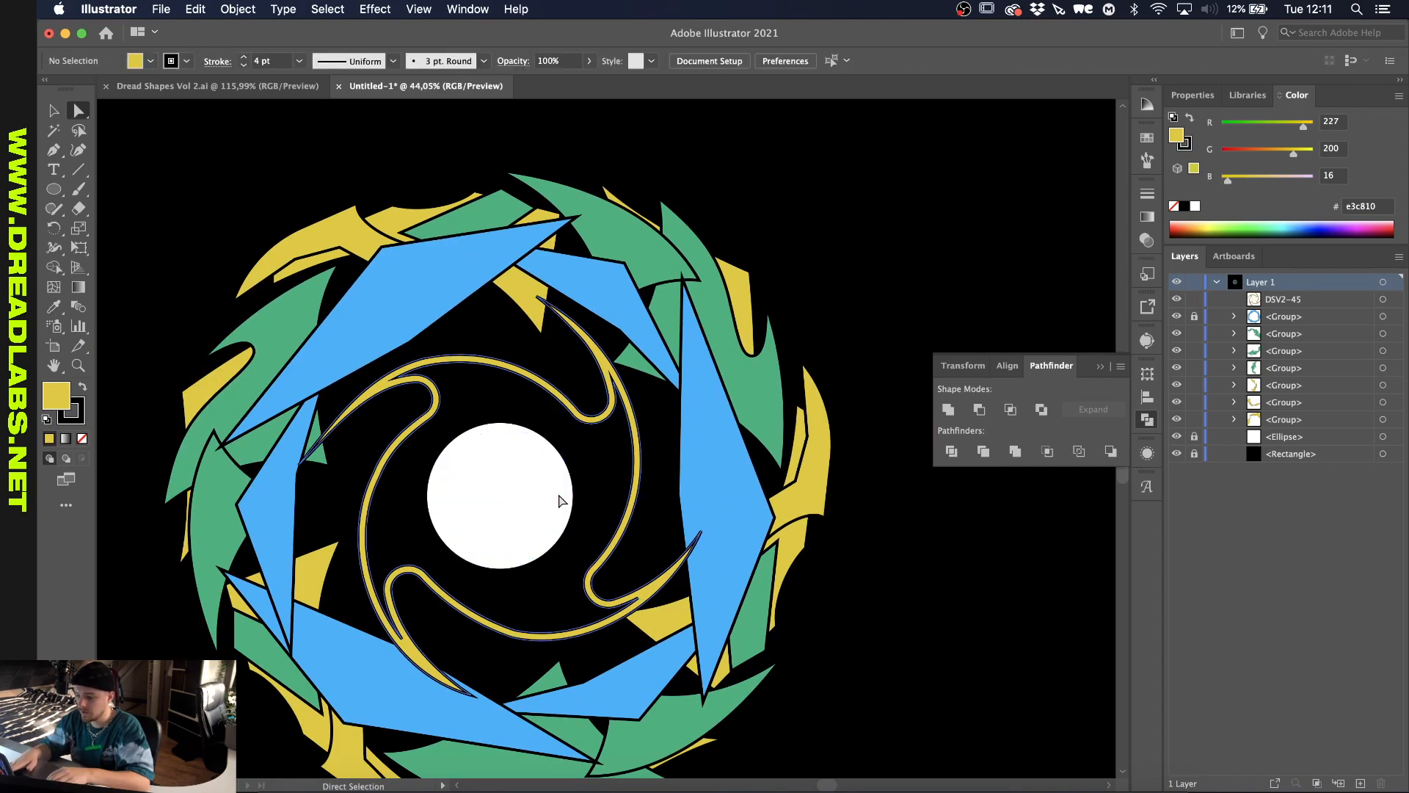
click(593, 423)
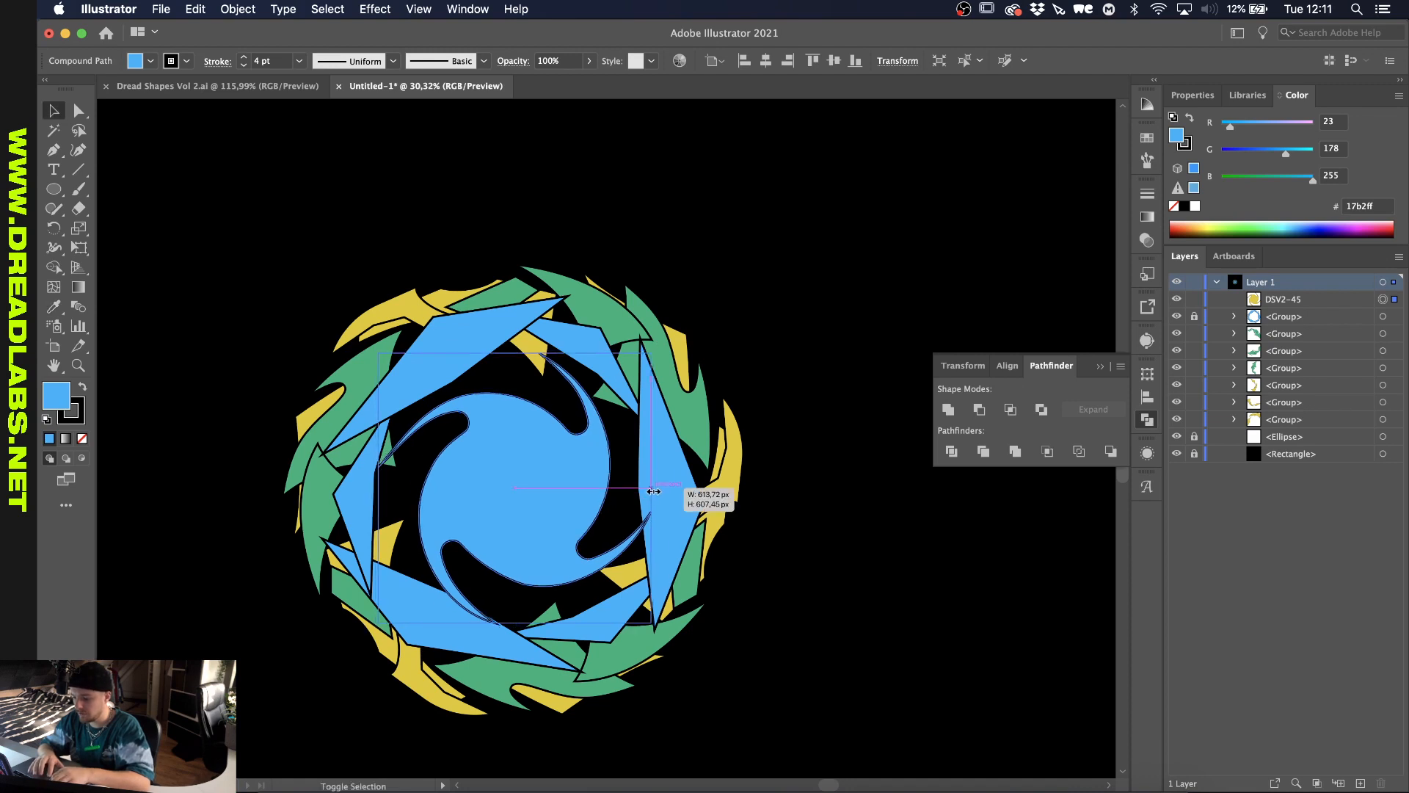
drag(654, 489, 720, 485)
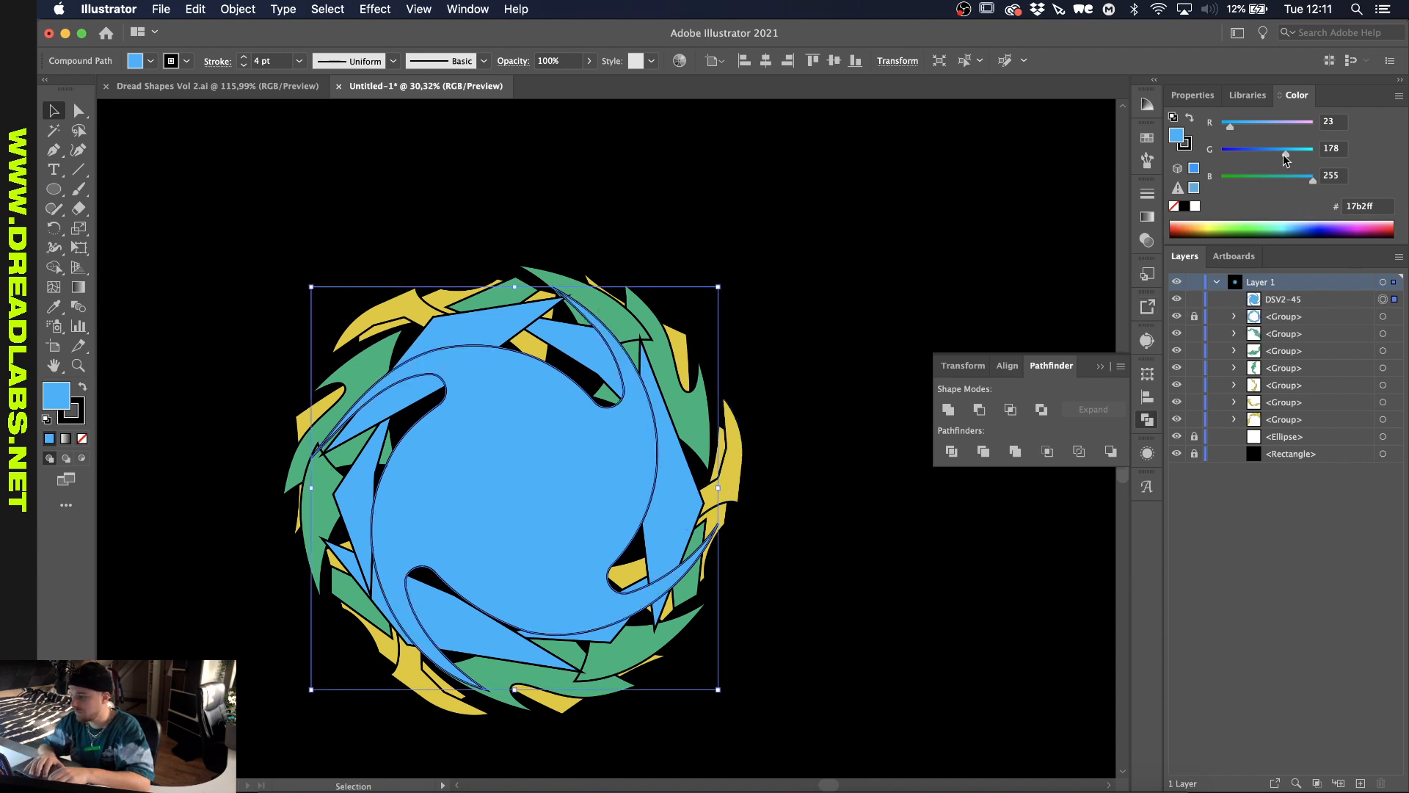
drag(1285, 148, 1304, 148)
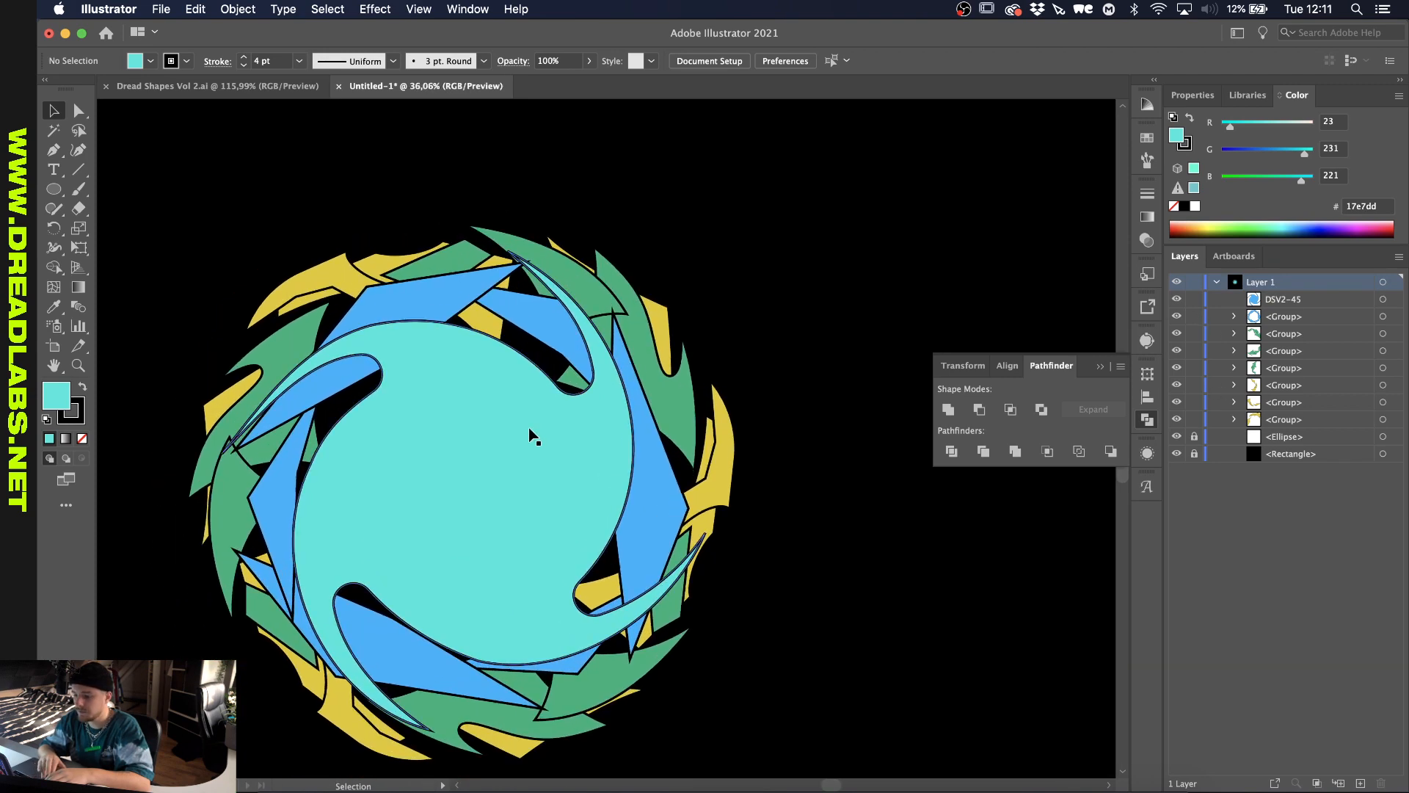
click(530, 439)
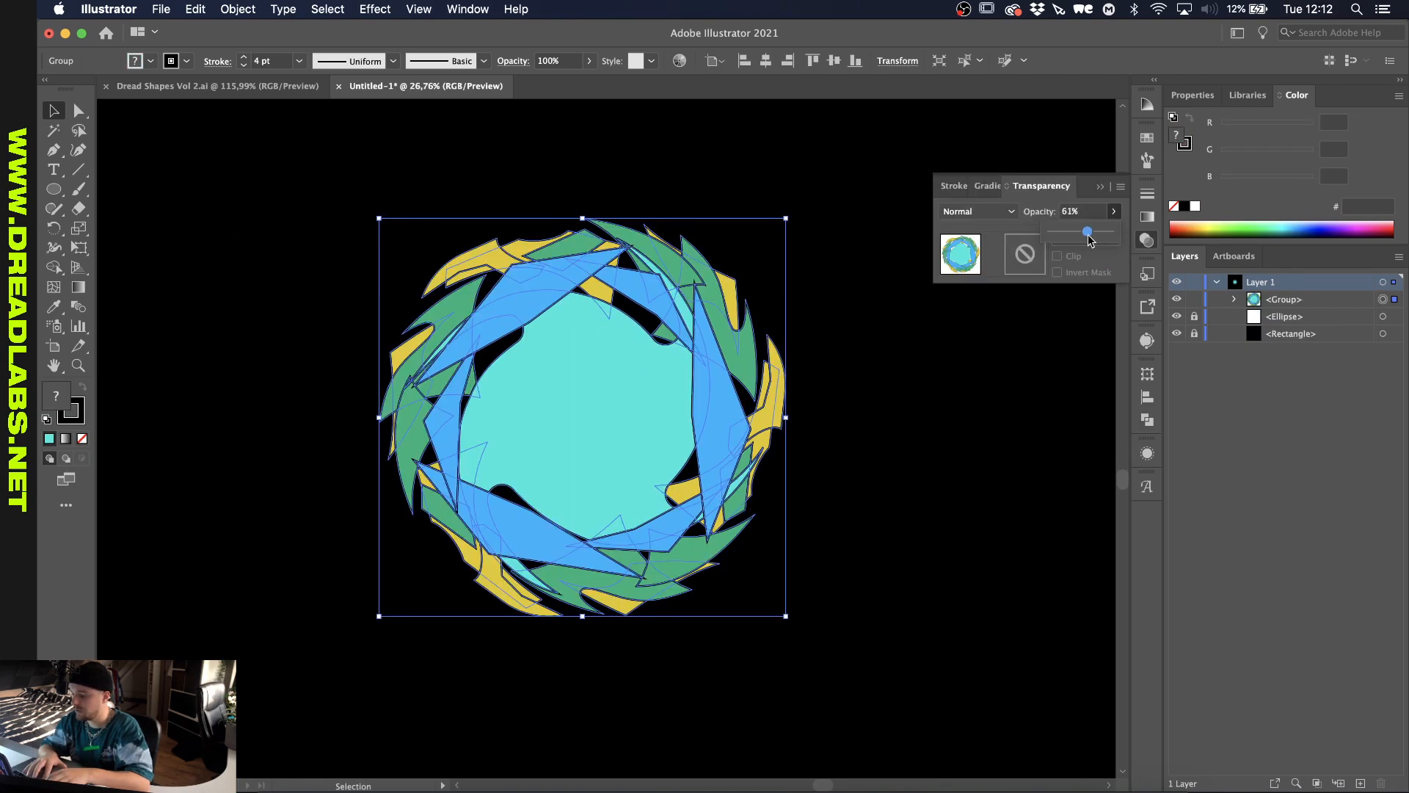
Fade the grouped ring artwork to about 61% opacity.
drag(1087, 232, 1085, 231)
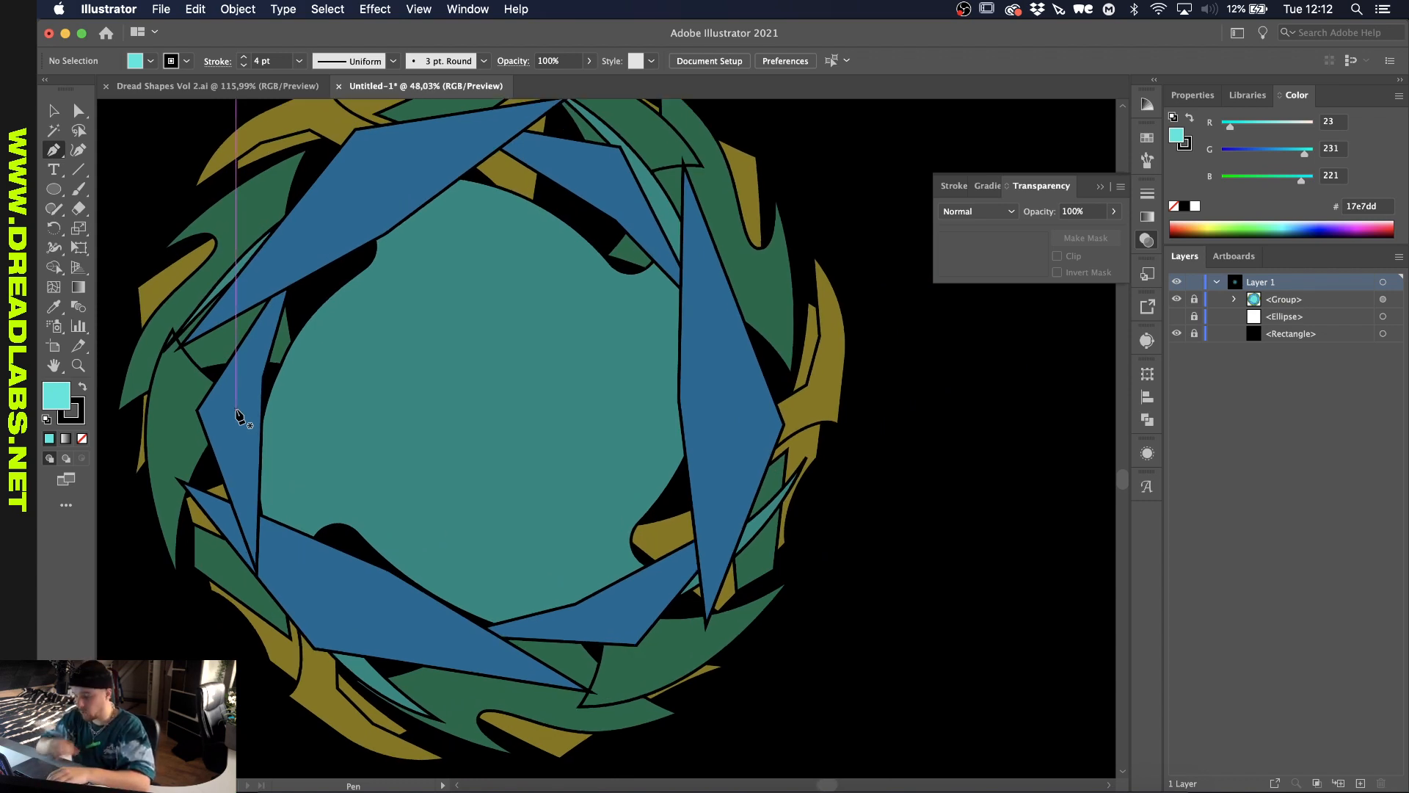
mouse_move(400, 434)
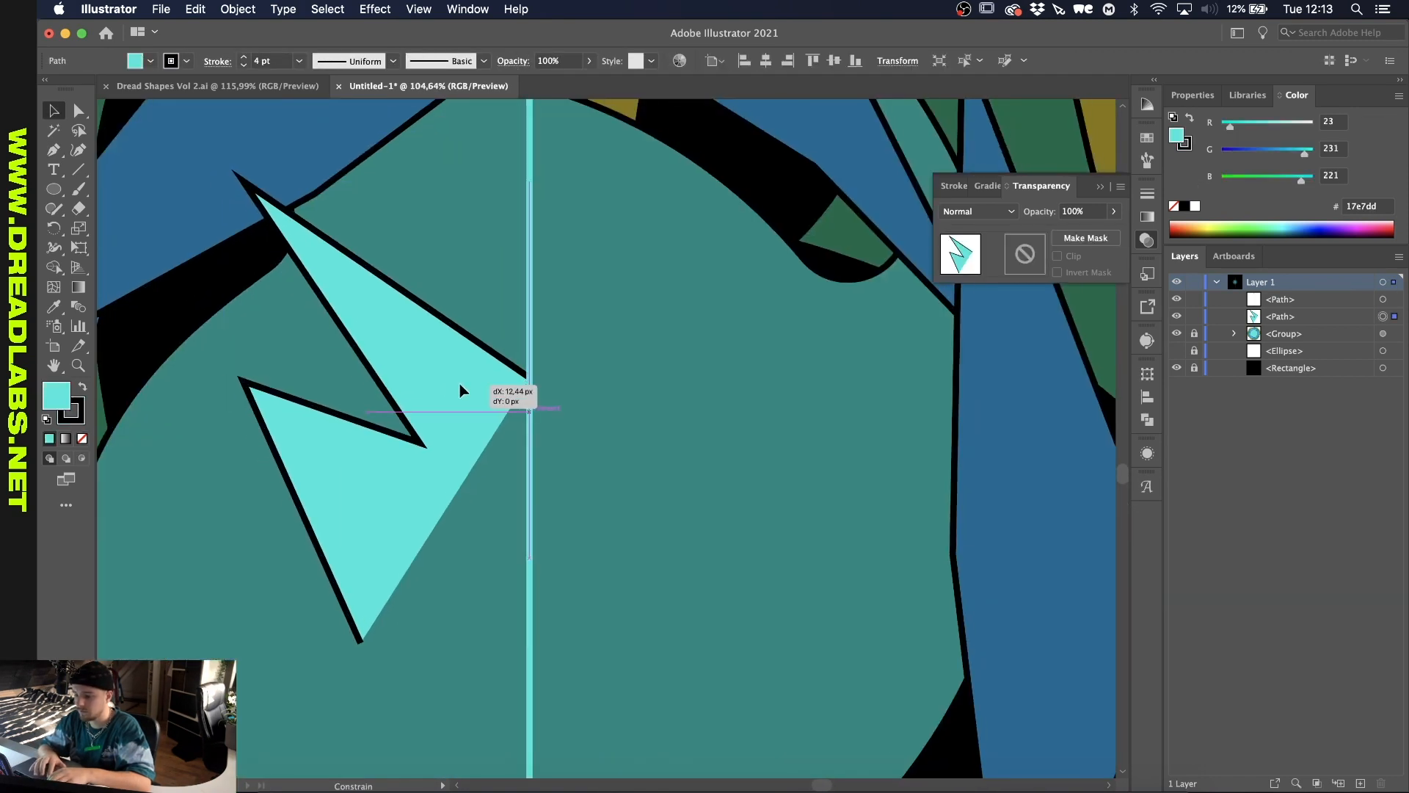
Toggle outline view while placing the zigzag blade left of the centre line.
key(cmd+y)
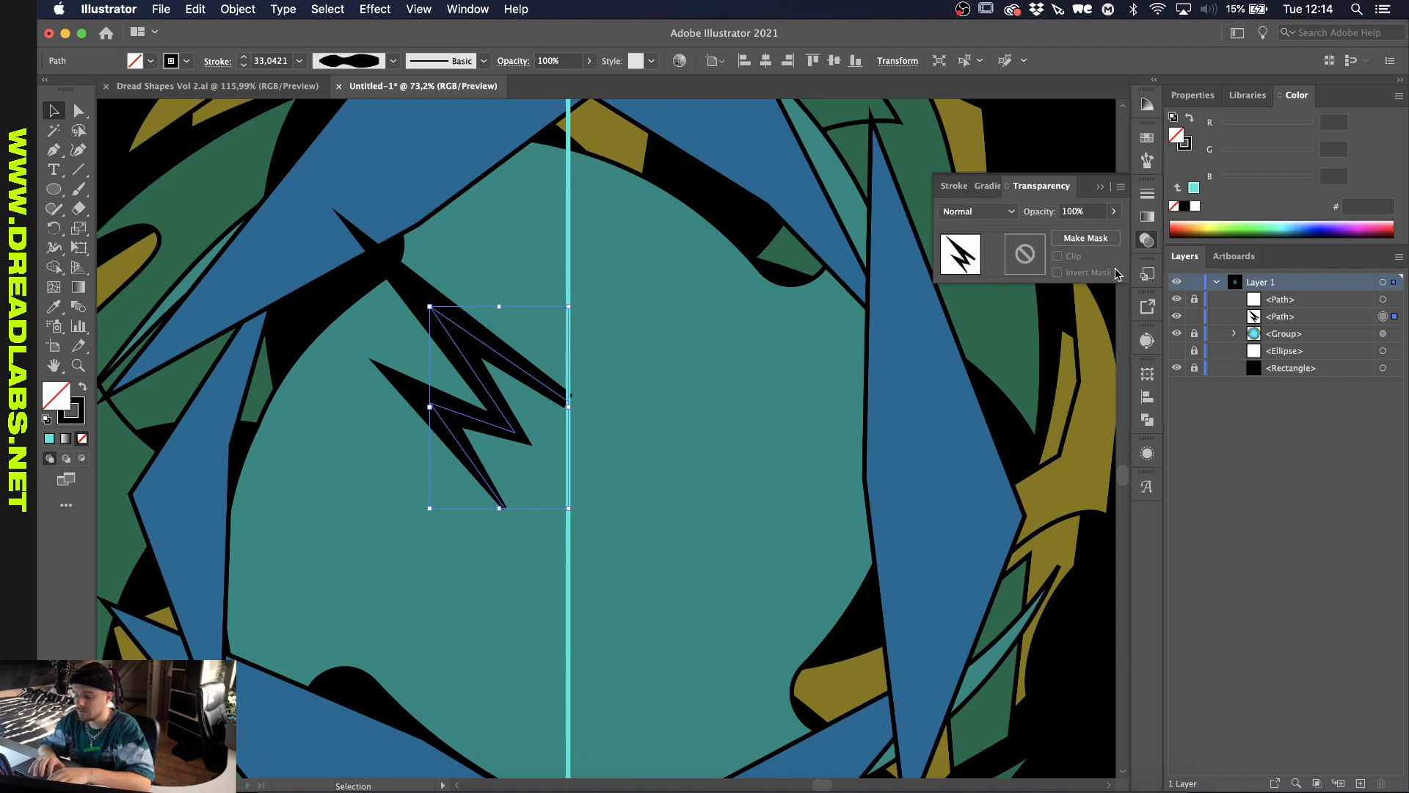
mouse_move(780, 327)
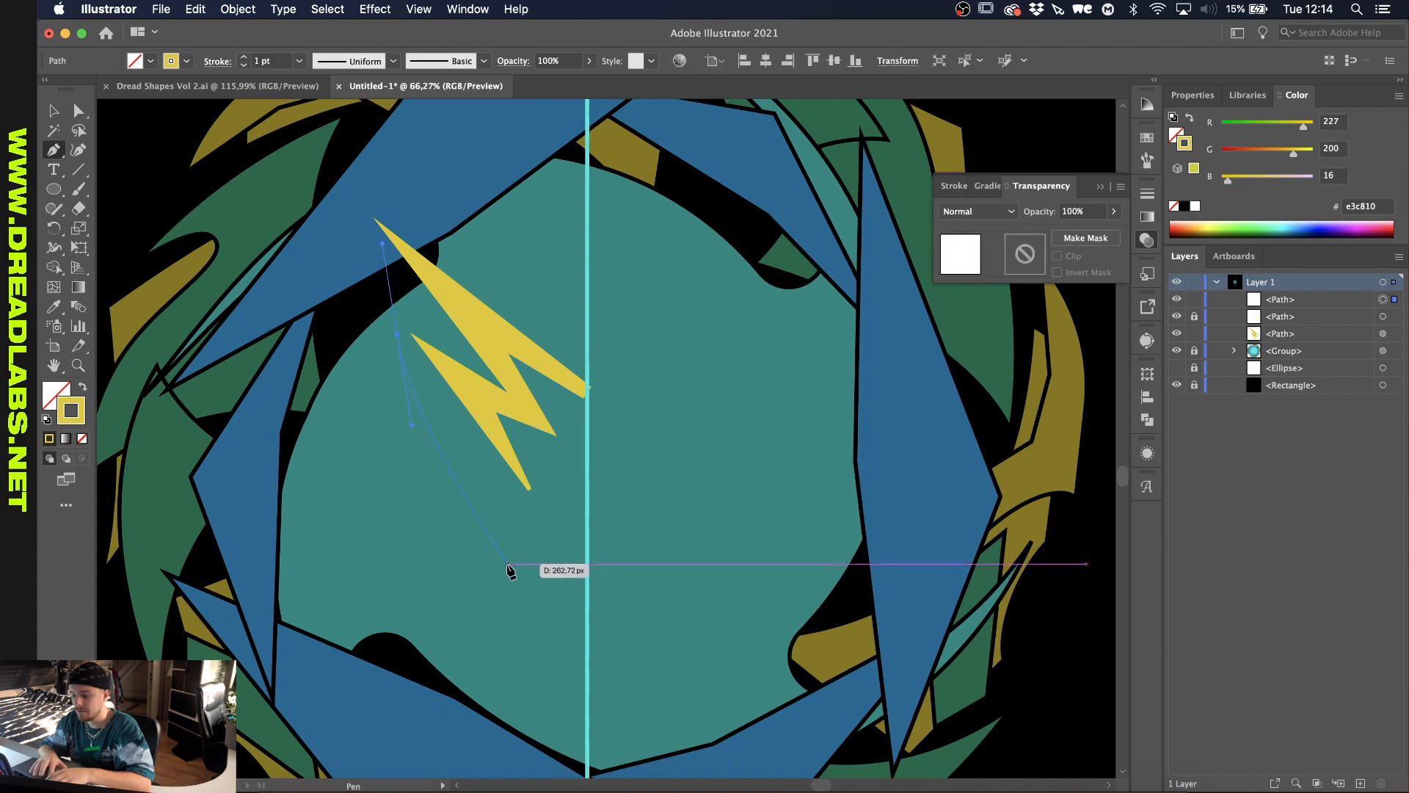
Pen-draw a curve below the lightning blade sweeping down toward the centre line.
drag(509, 571, 589, 580)
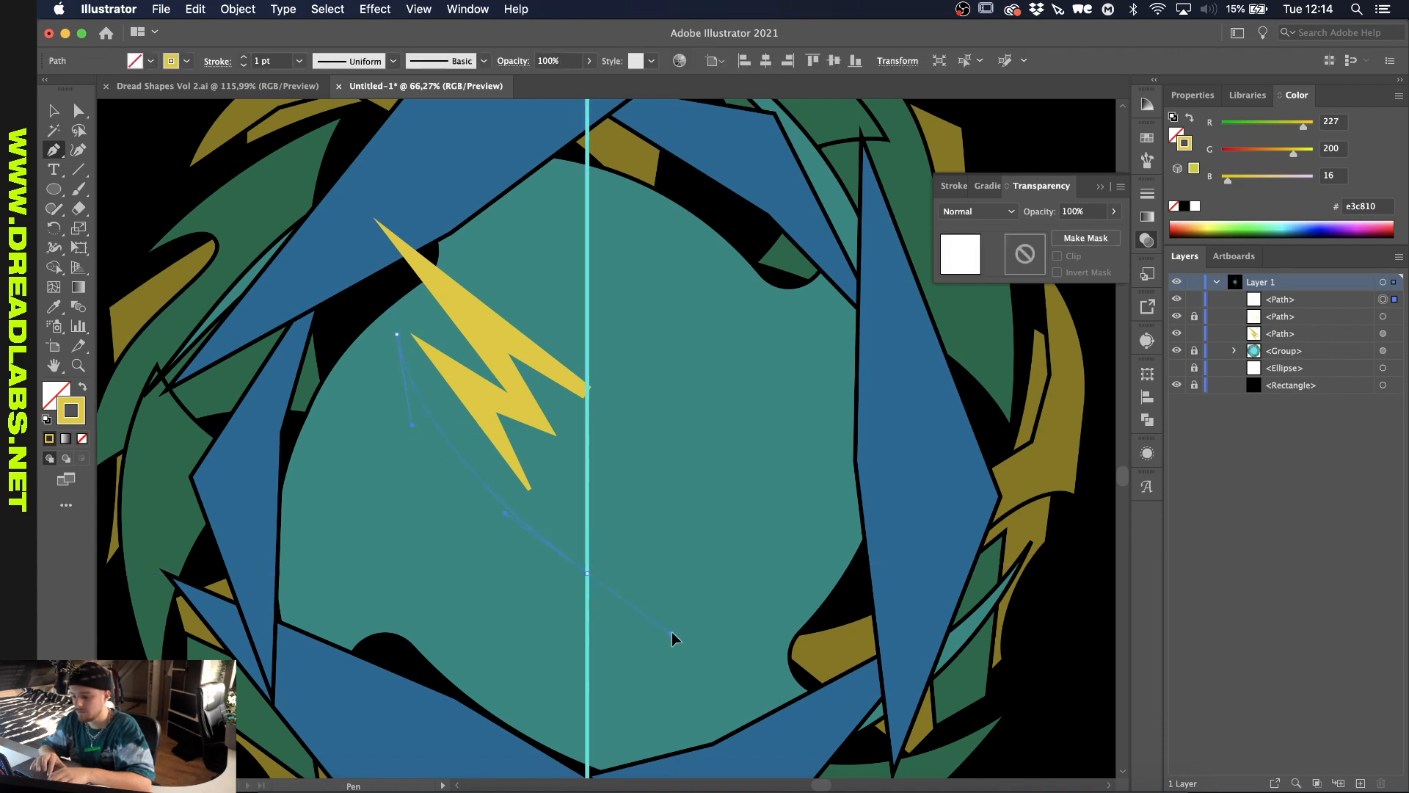
drag(676, 638, 843, 462)
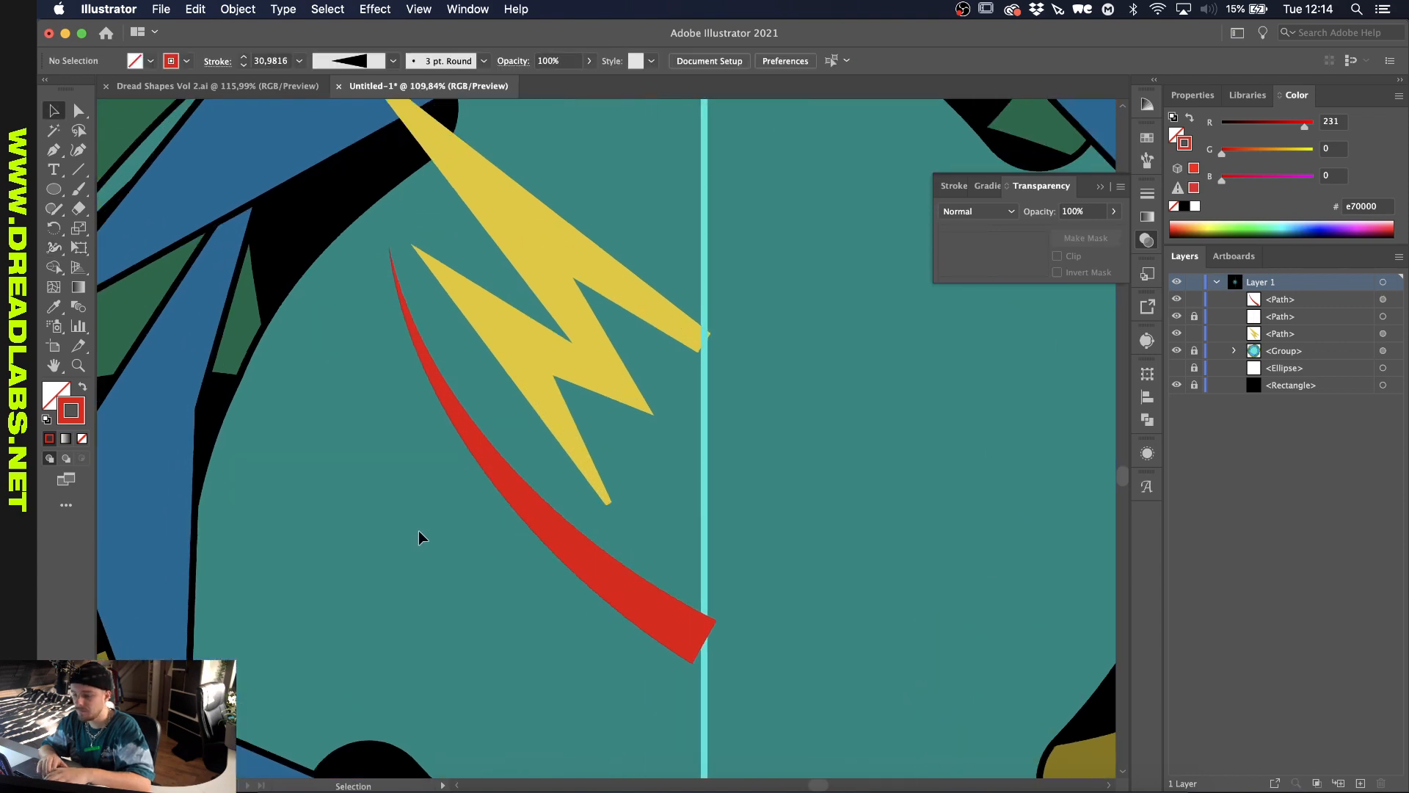
click(504, 535)
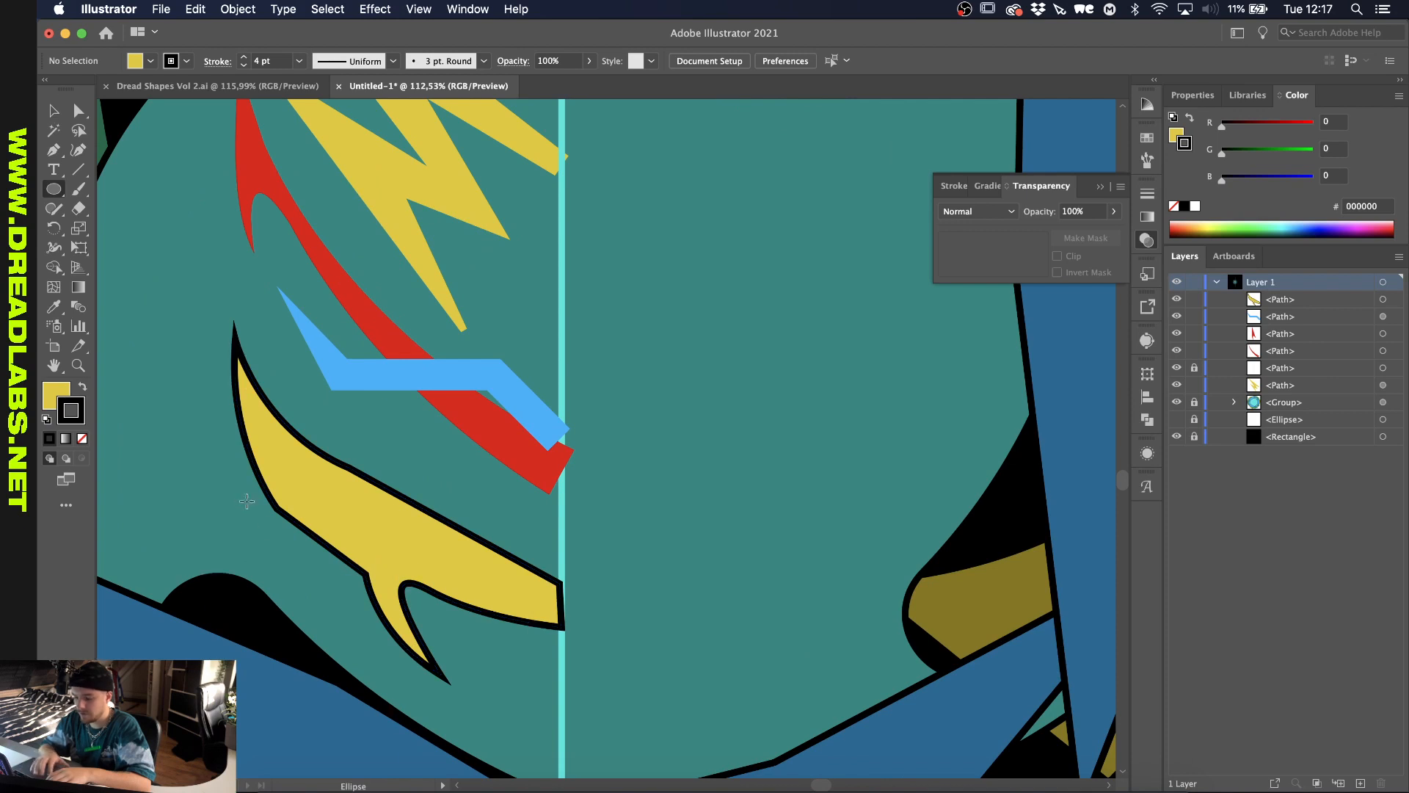
Place an oval on the claw's left edge and a circle on its right tip for notches.
drag(243, 512, 310, 649)
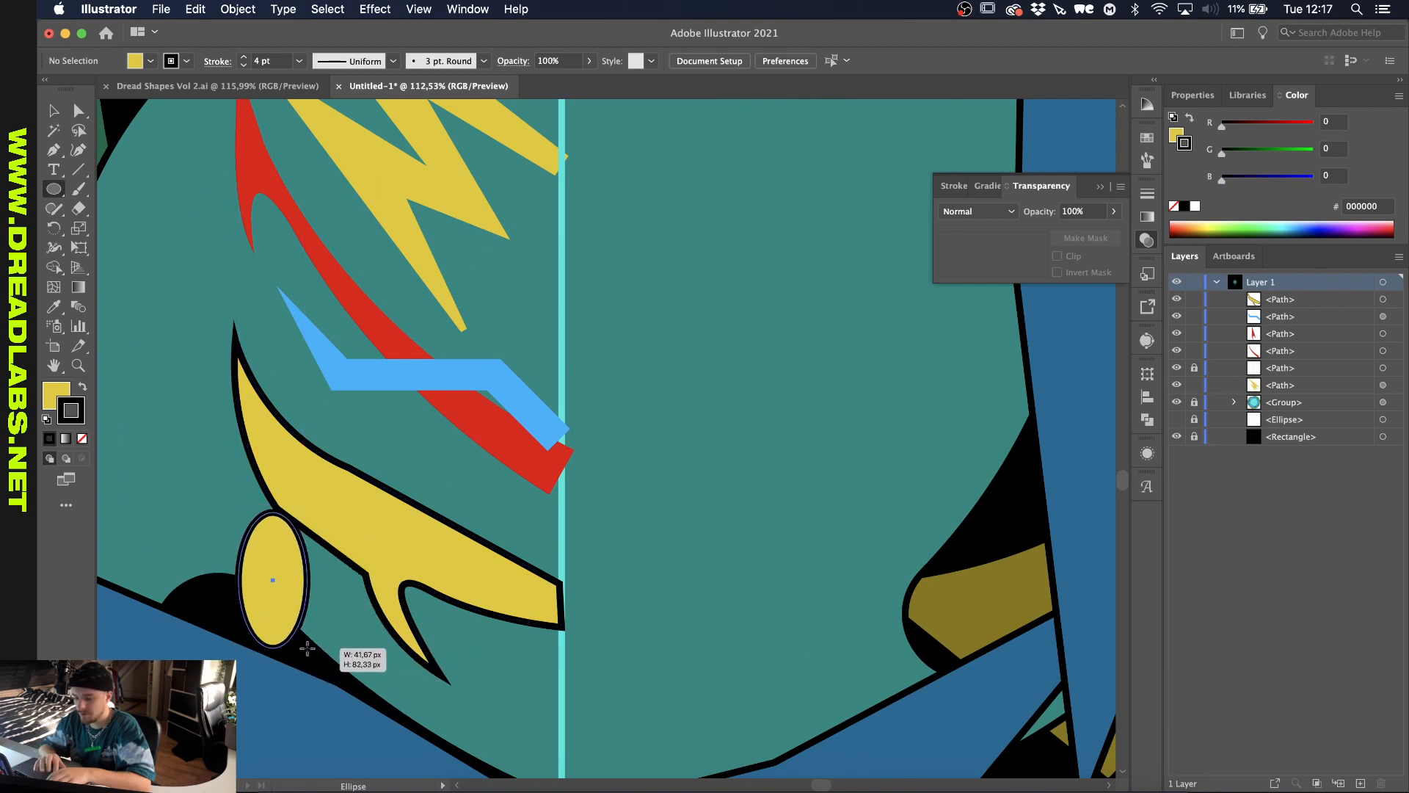
drag(272, 580, 319, 540)
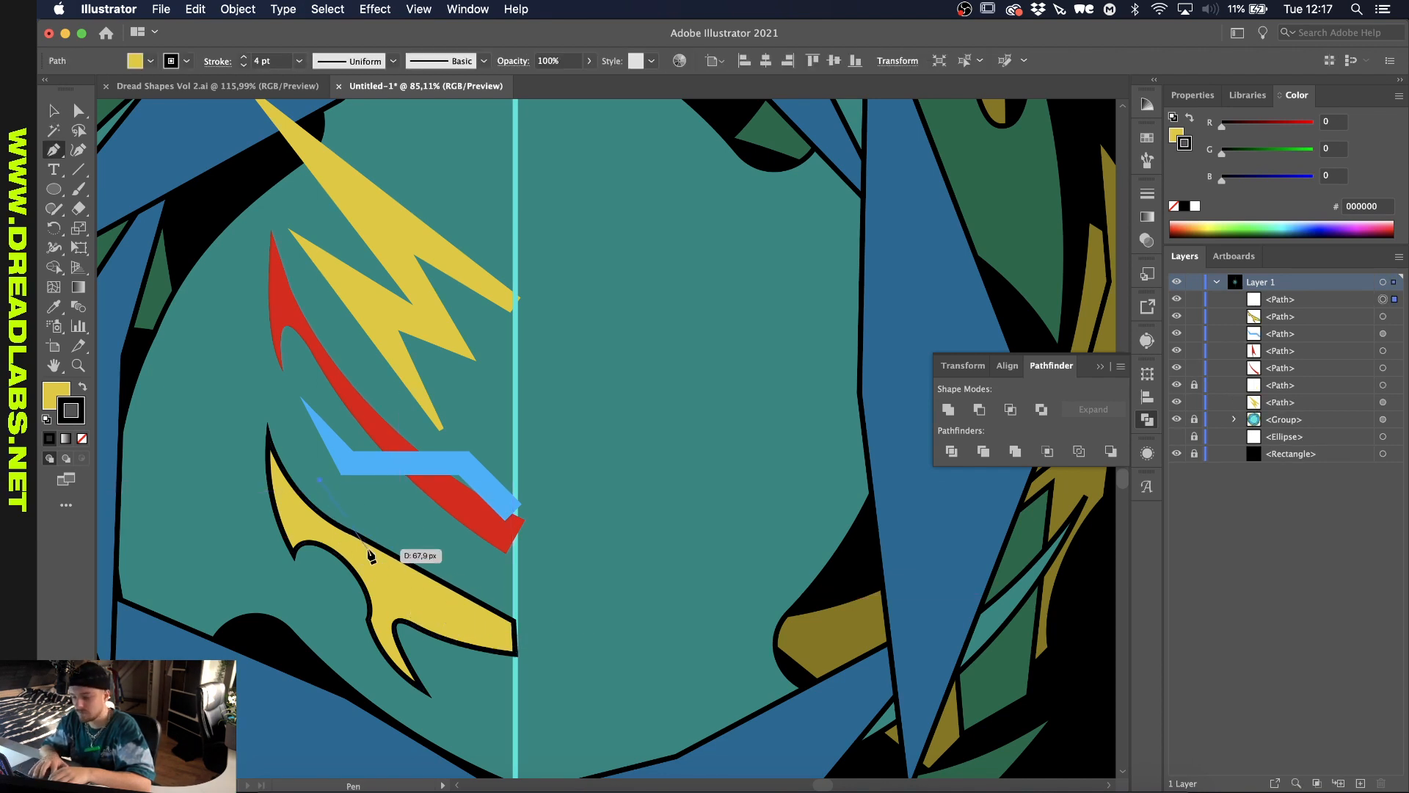
click(454, 607)
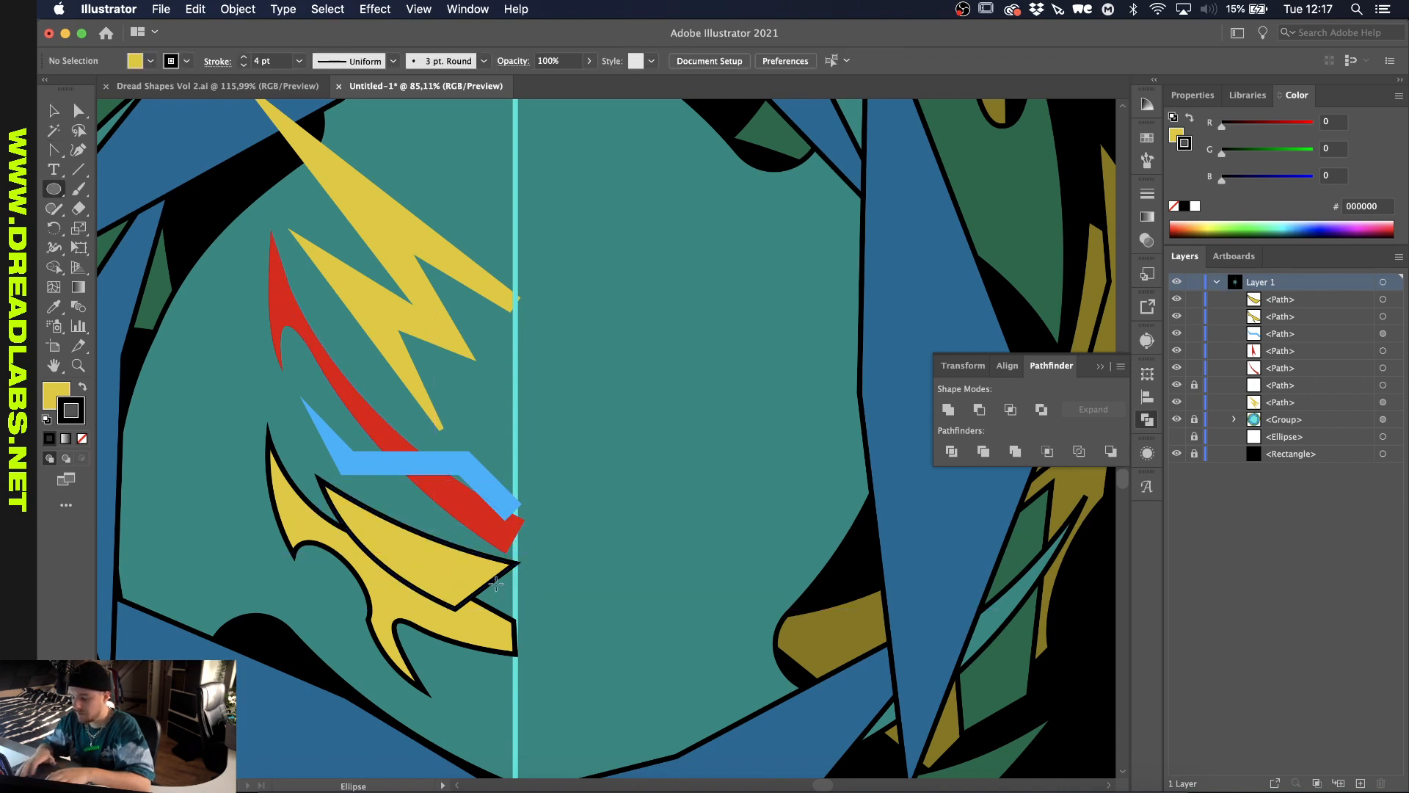
drag(485, 576, 521, 566)
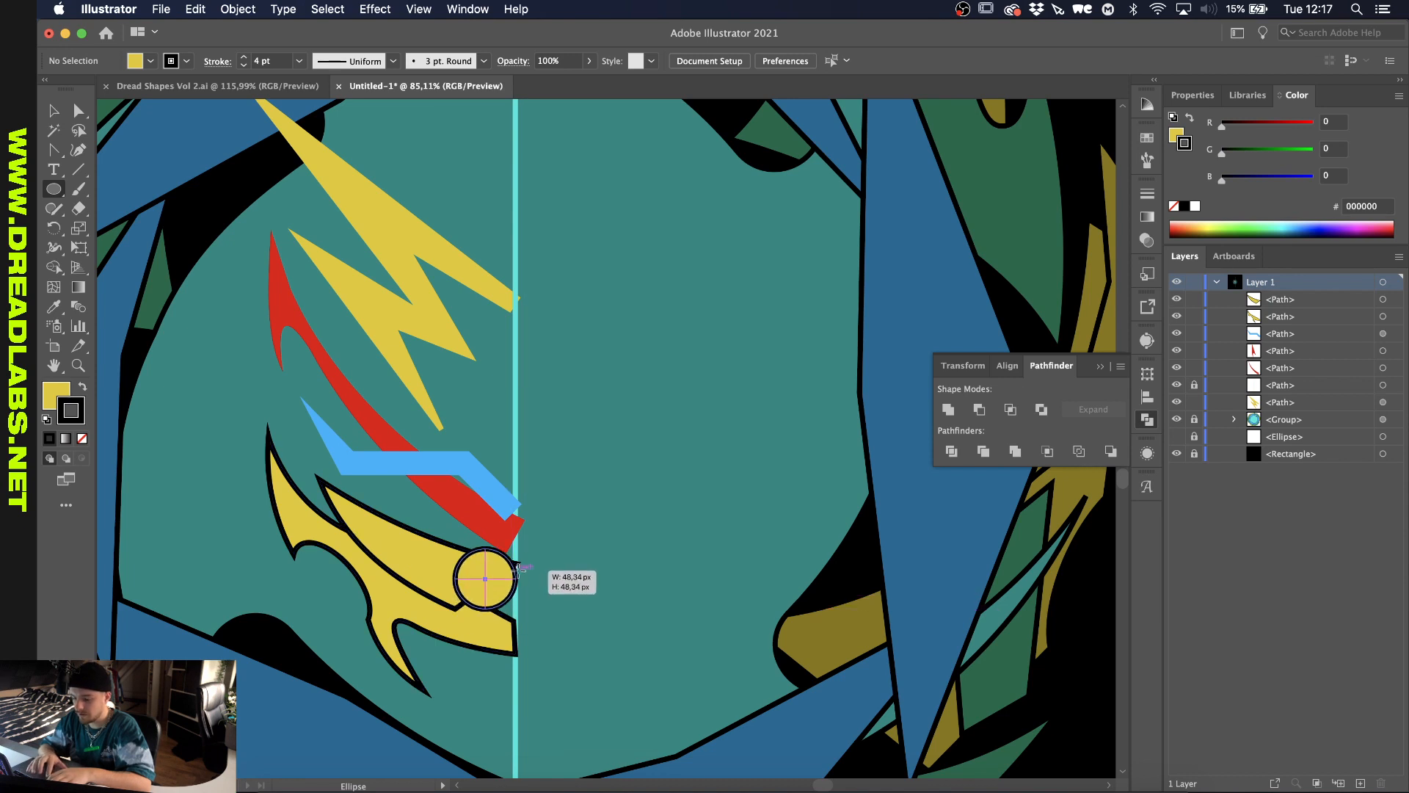
drag(485, 580, 482, 601)
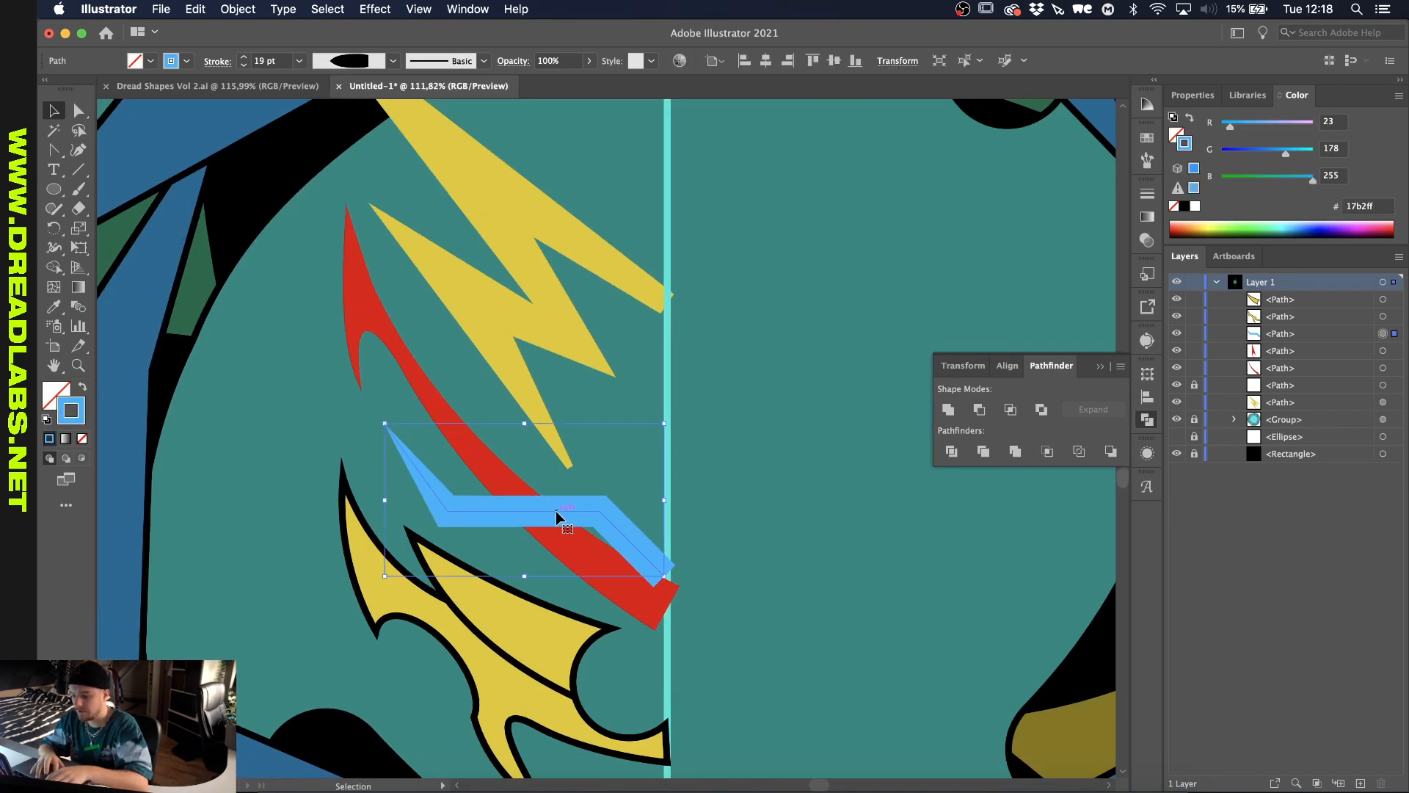
Select the blue stripe and the yellow lightning blade for black outlining.
click(237, 9)
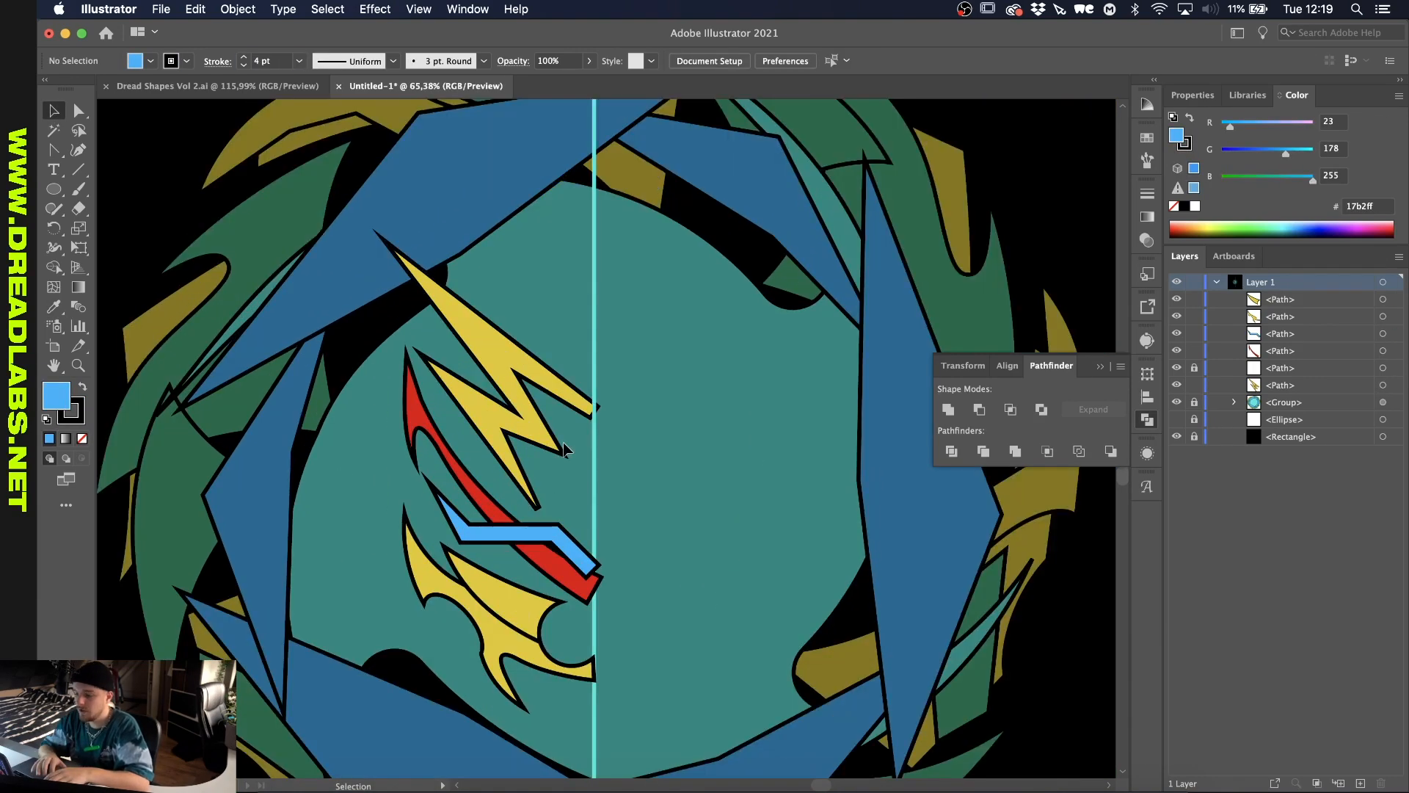
click(512, 530)
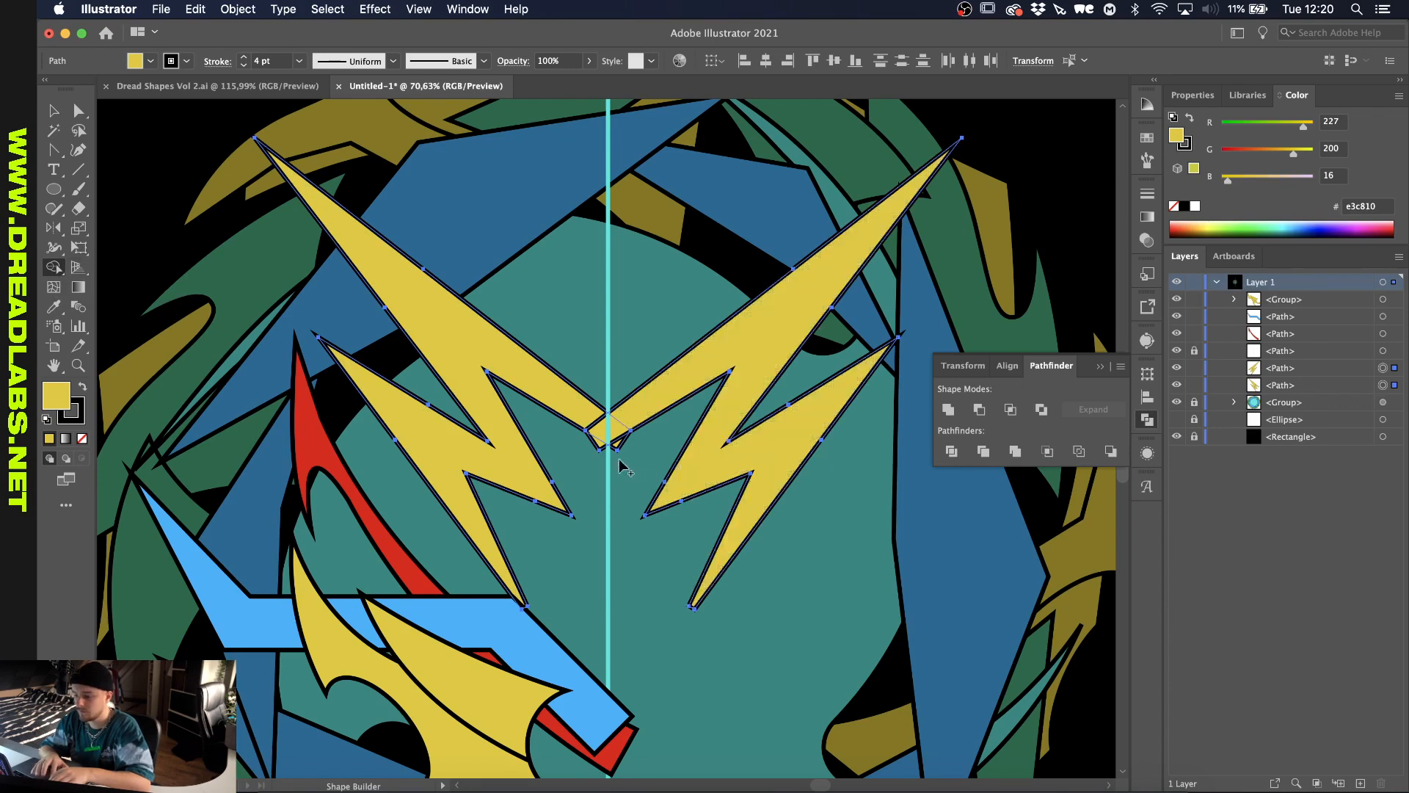
mouse_move(602, 454)
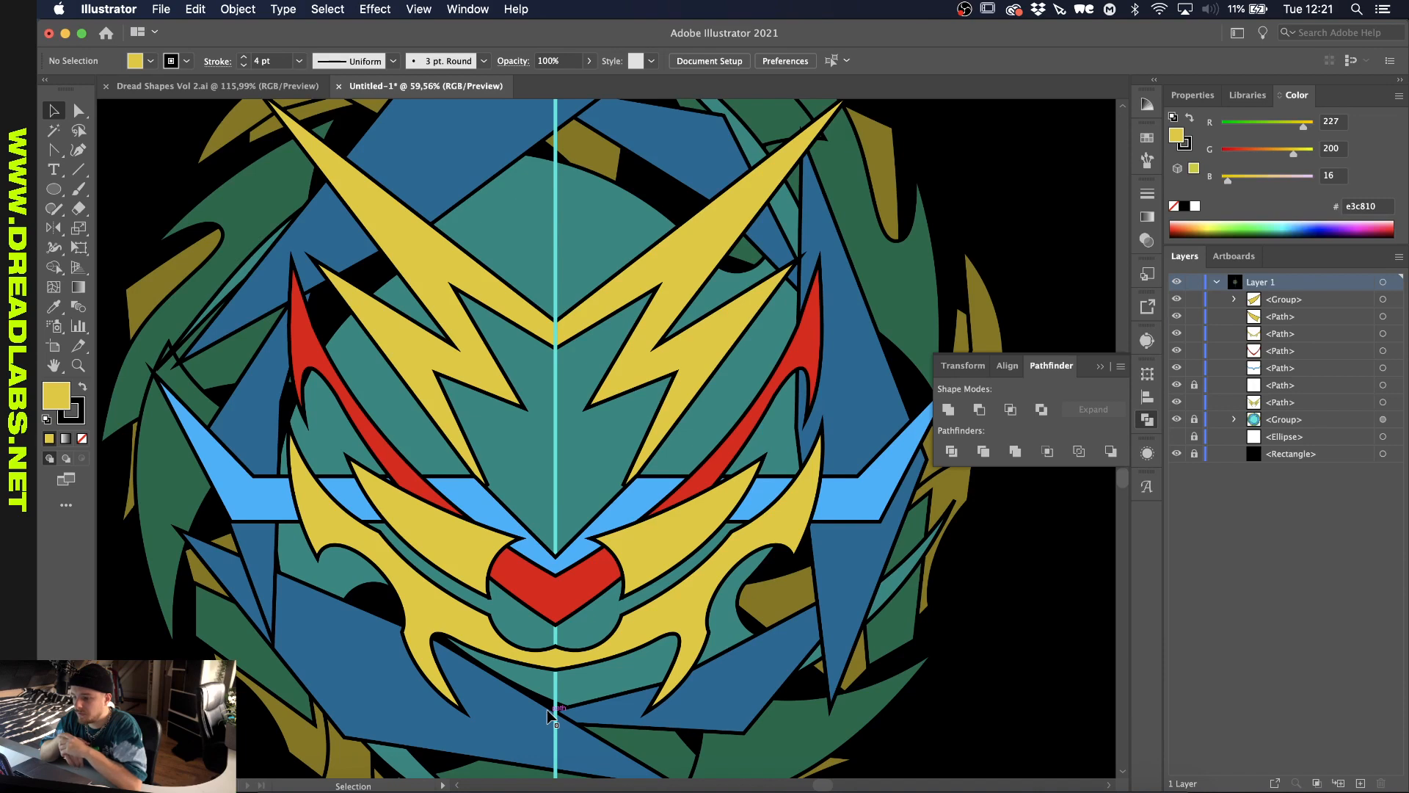
mouse_move(405, 415)
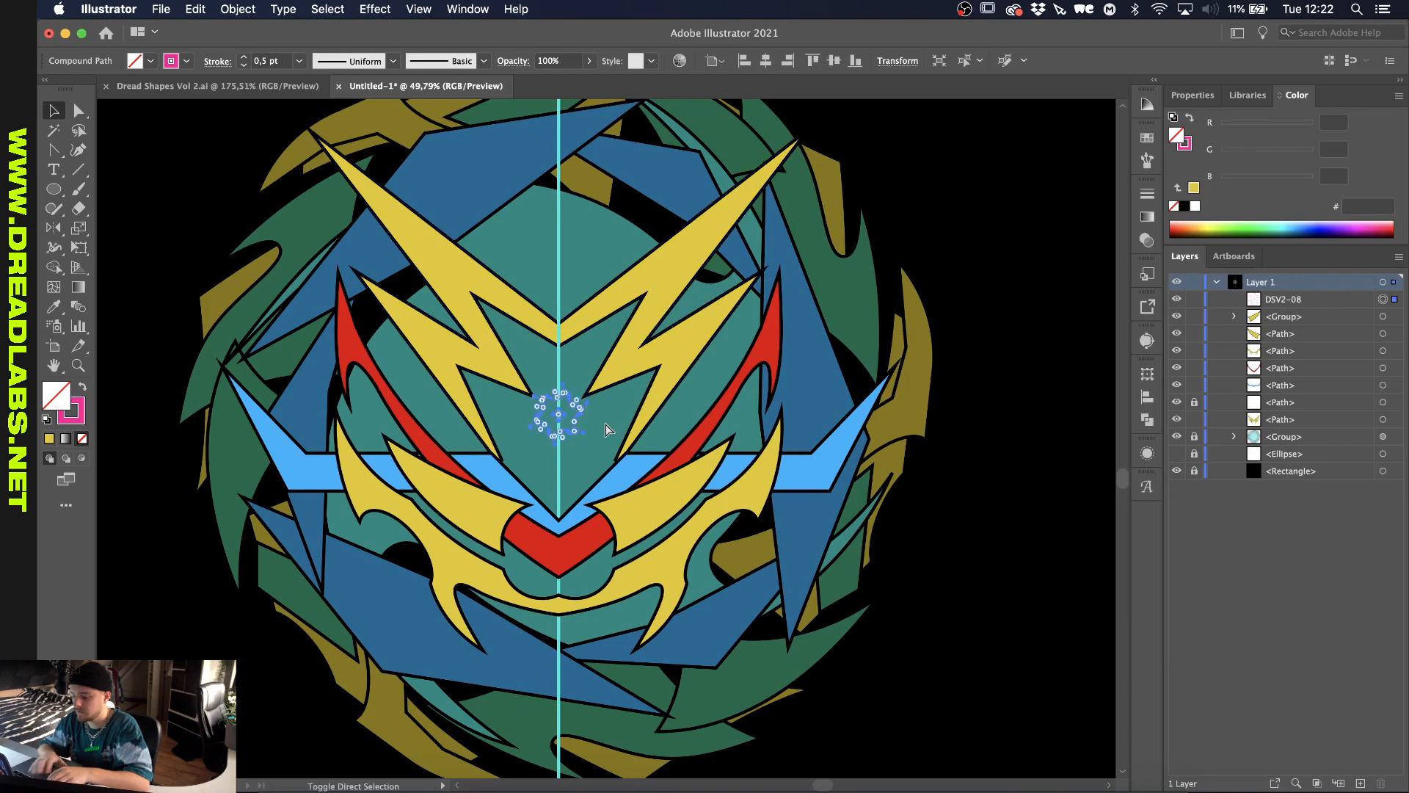
Enlarge the star over the face centre and give it a light grey fill.
drag(561, 409, 706, 521)
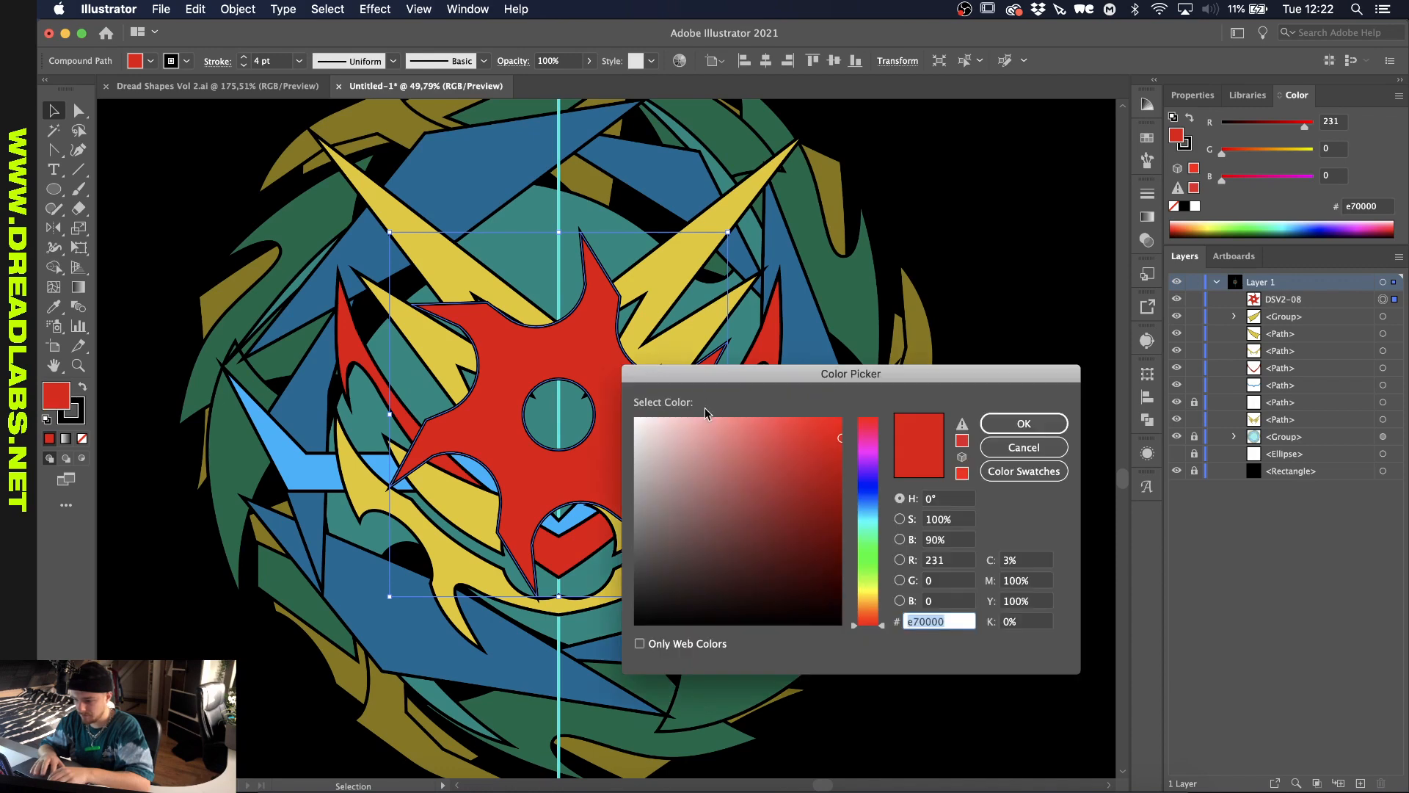
click(1021, 423)
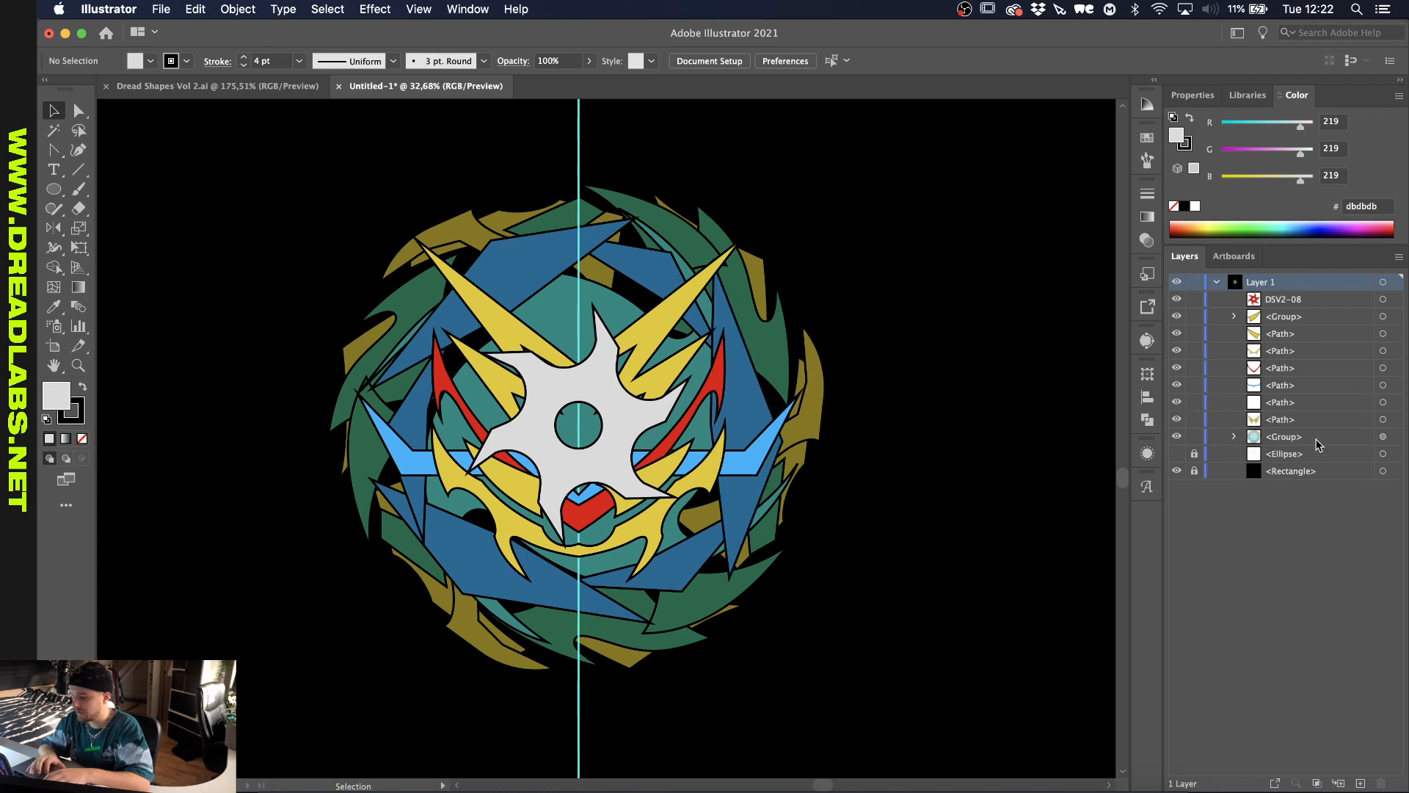
mouse_move(538, 144)
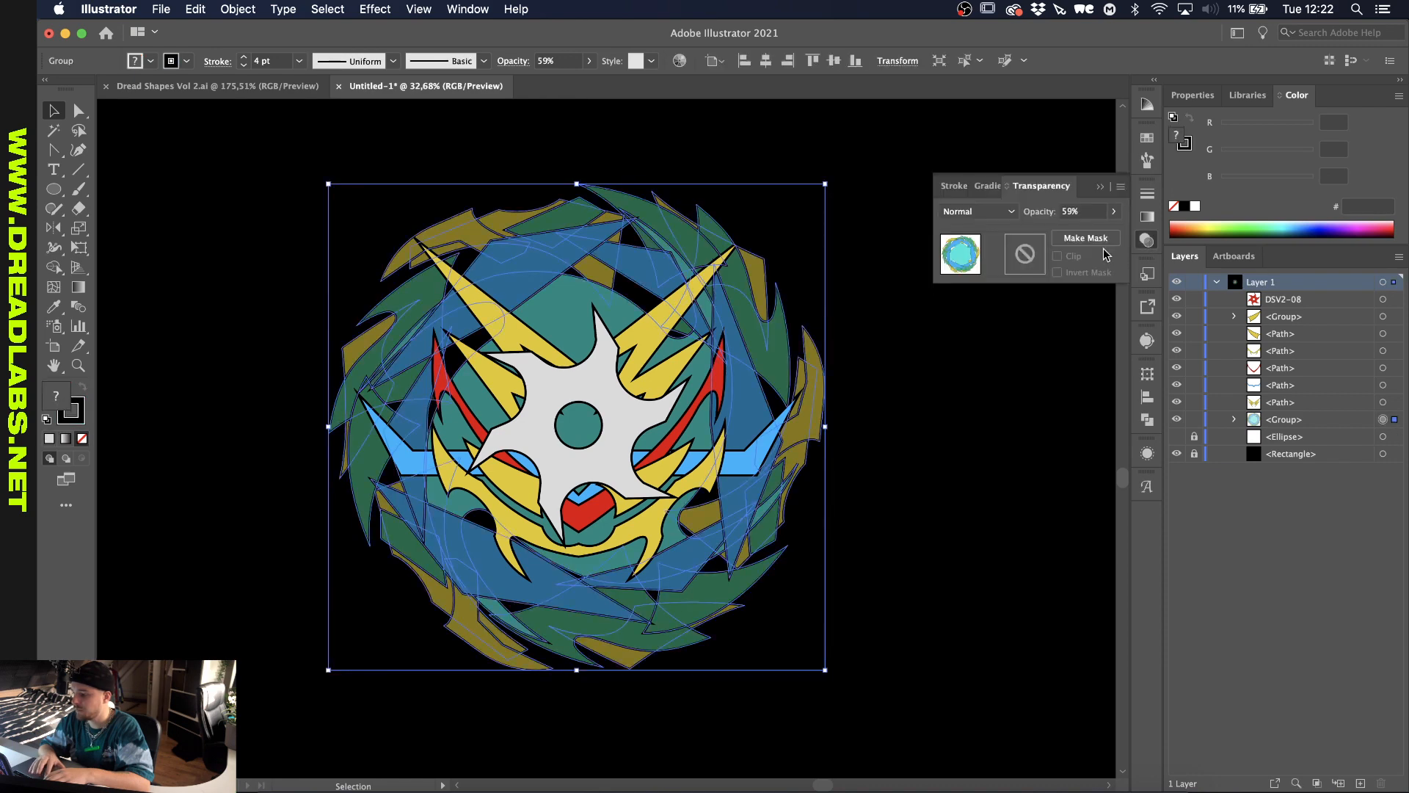
Set the background spinner group's opacity to 100%.
text(100%)
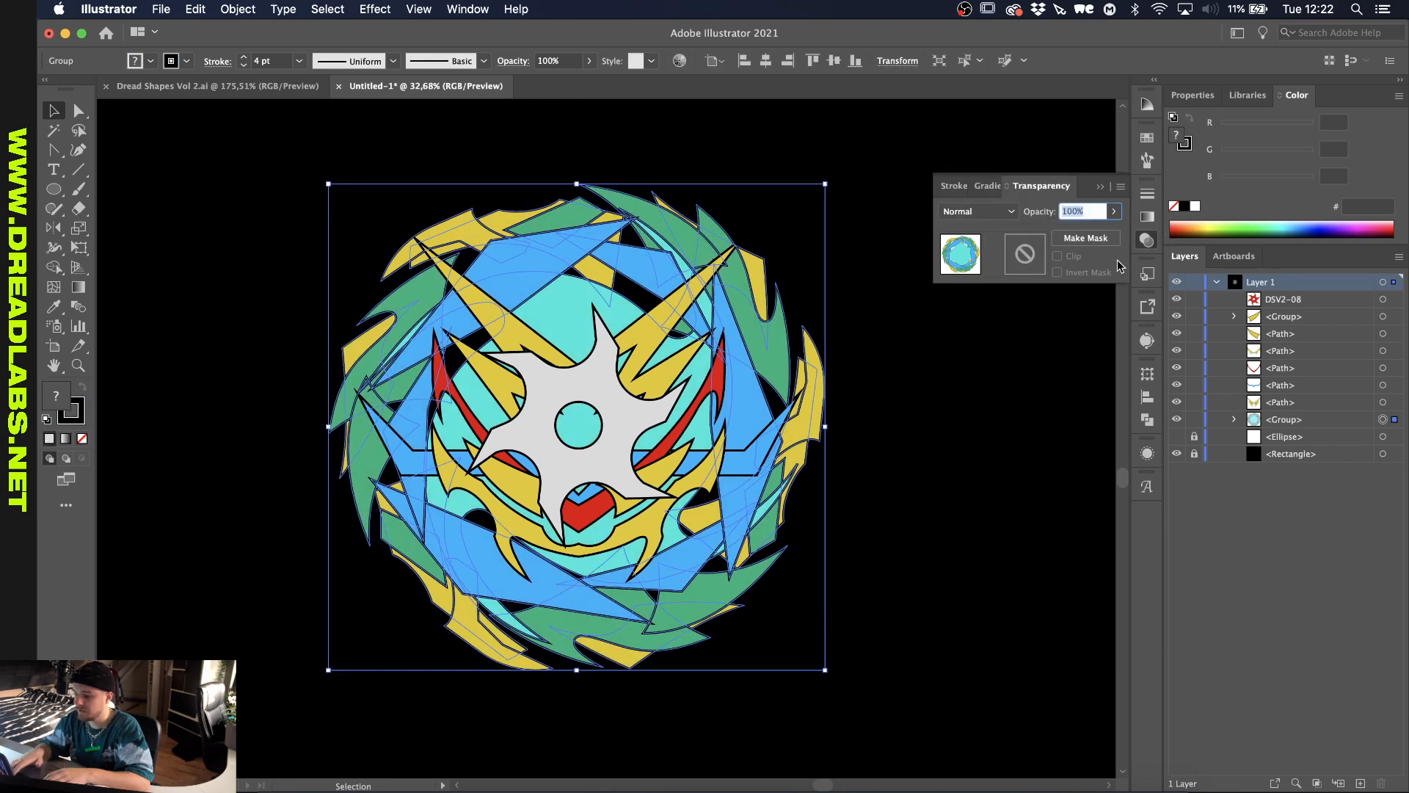